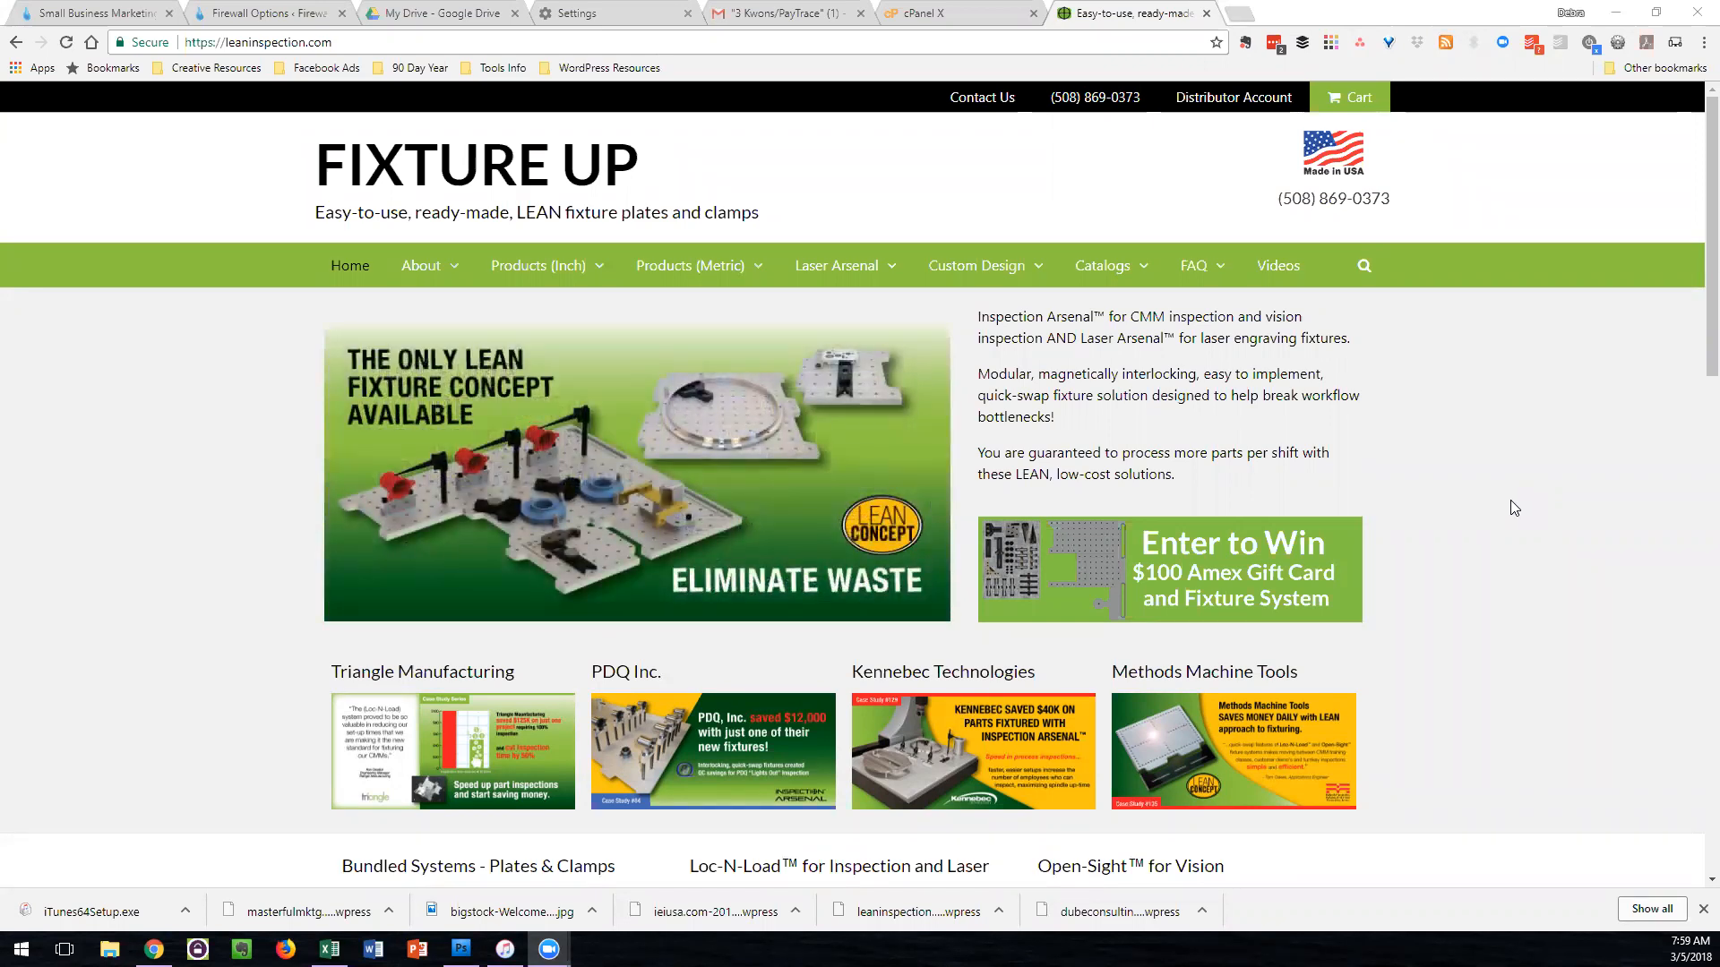
mouse_move(1231, 97)
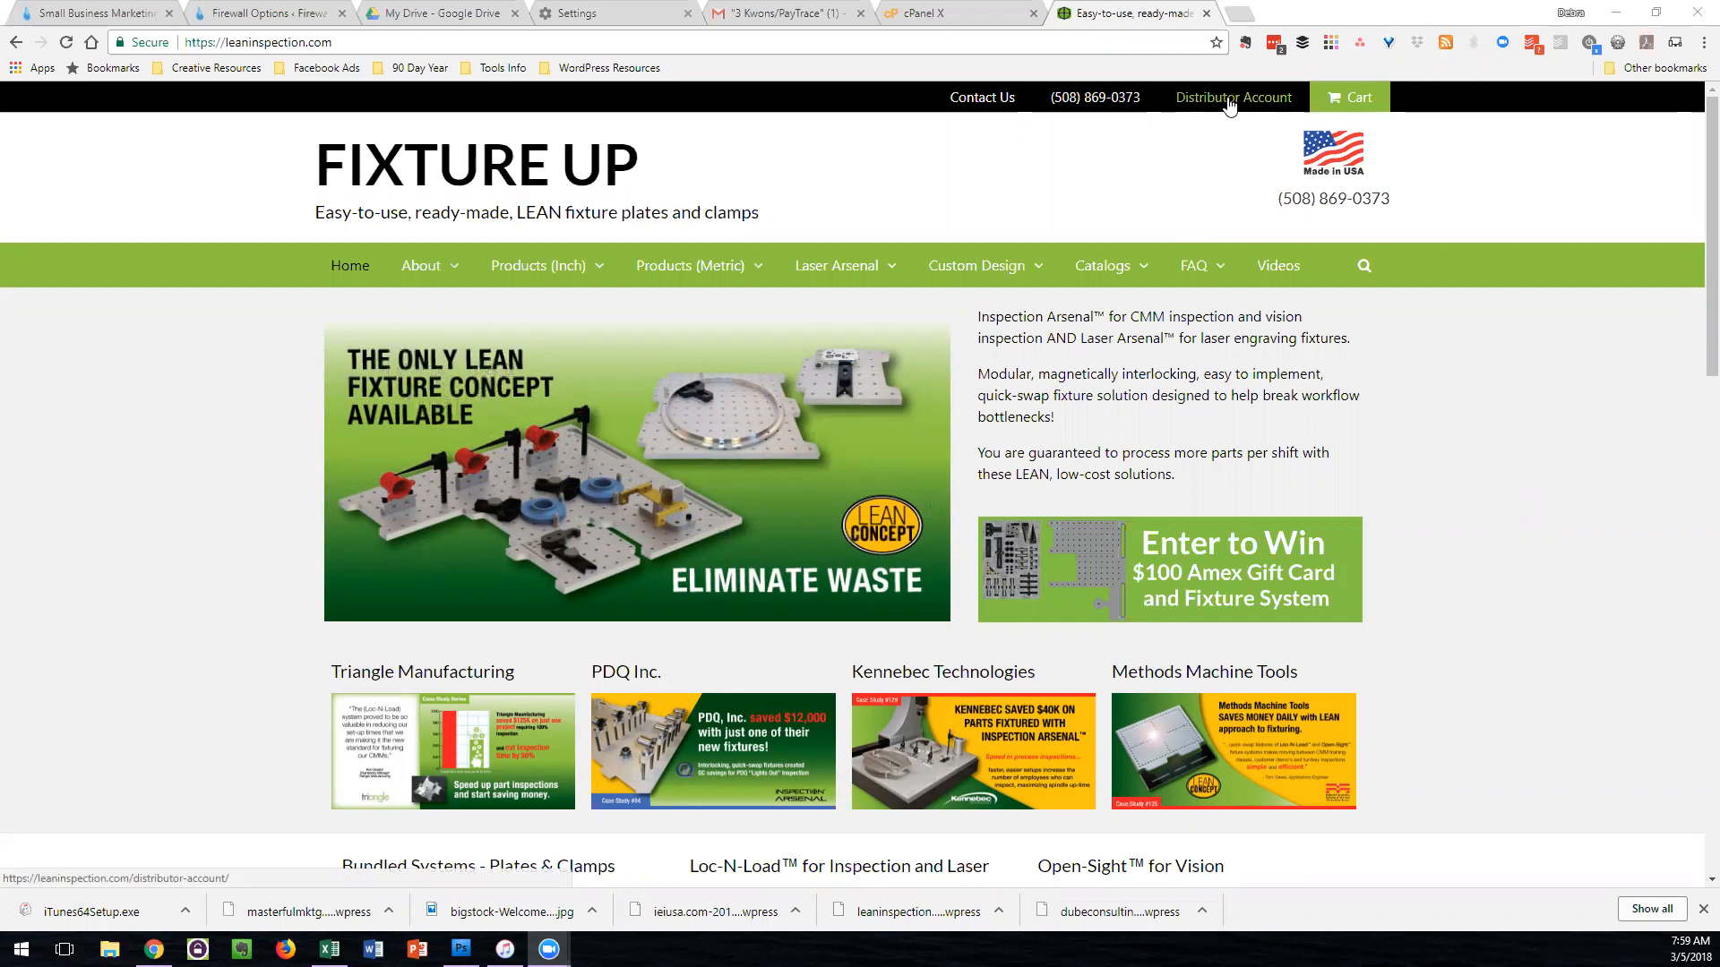
Step: Go from the Fixture Up home page to the Distributor Account page
left_click(1232, 97)
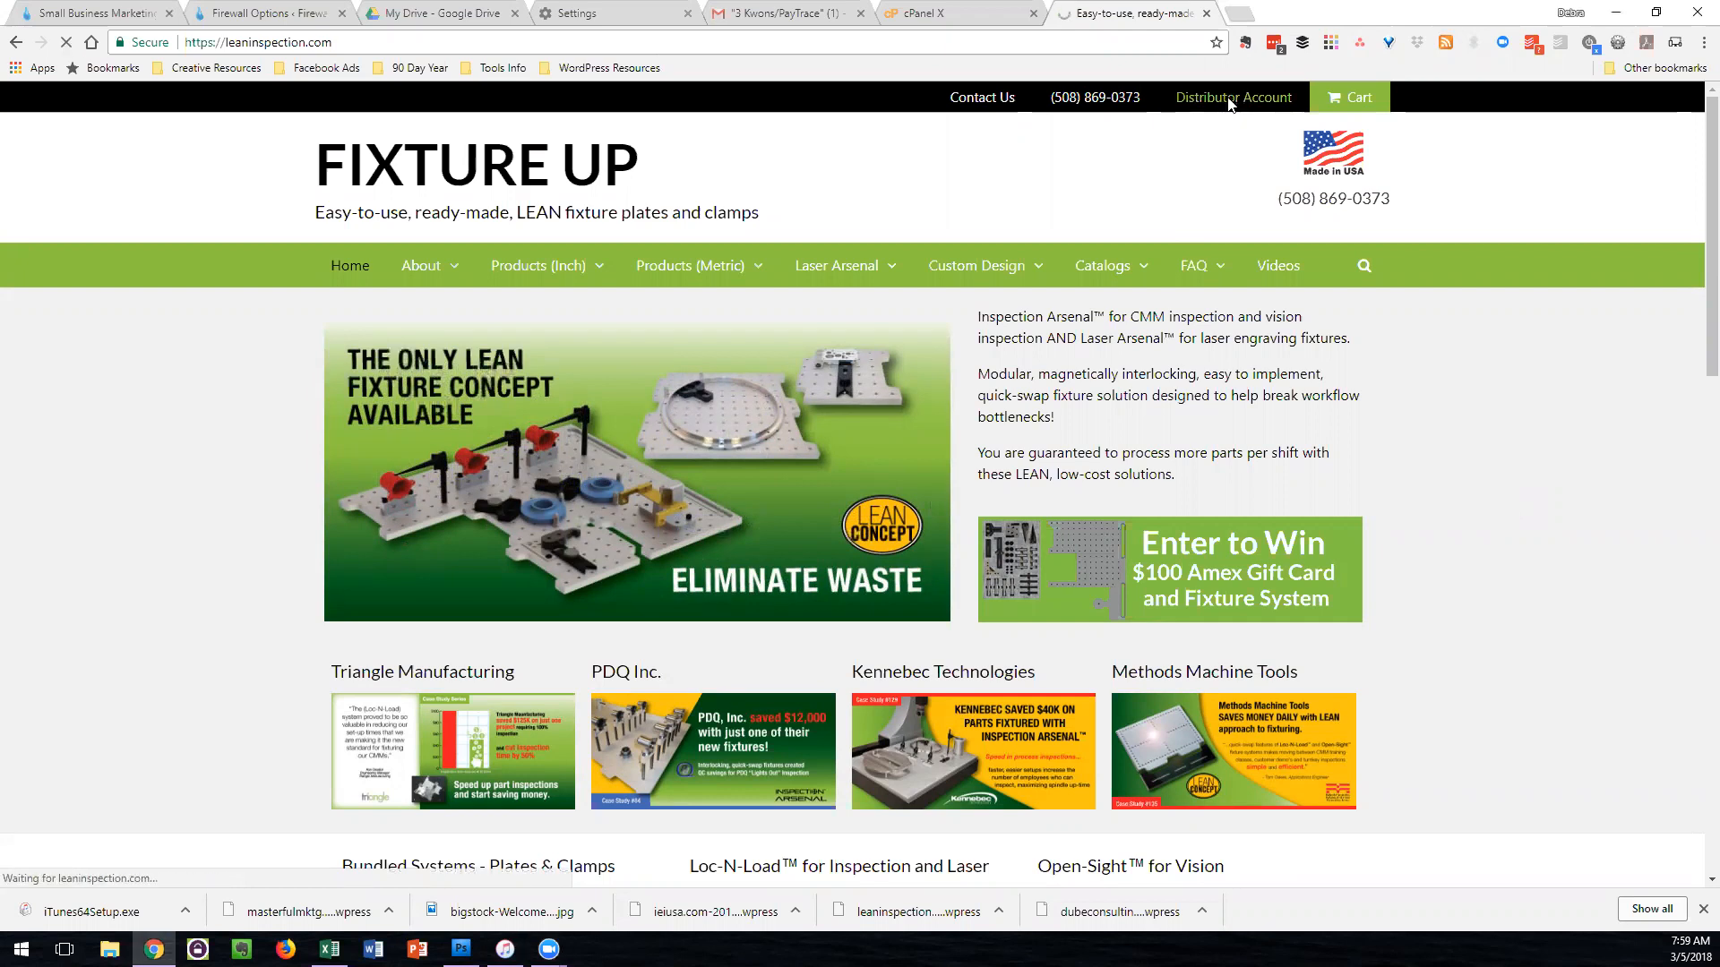
Step: Load the Distributor Account login page and submit the filled-in username and password
left_click(1233, 96)
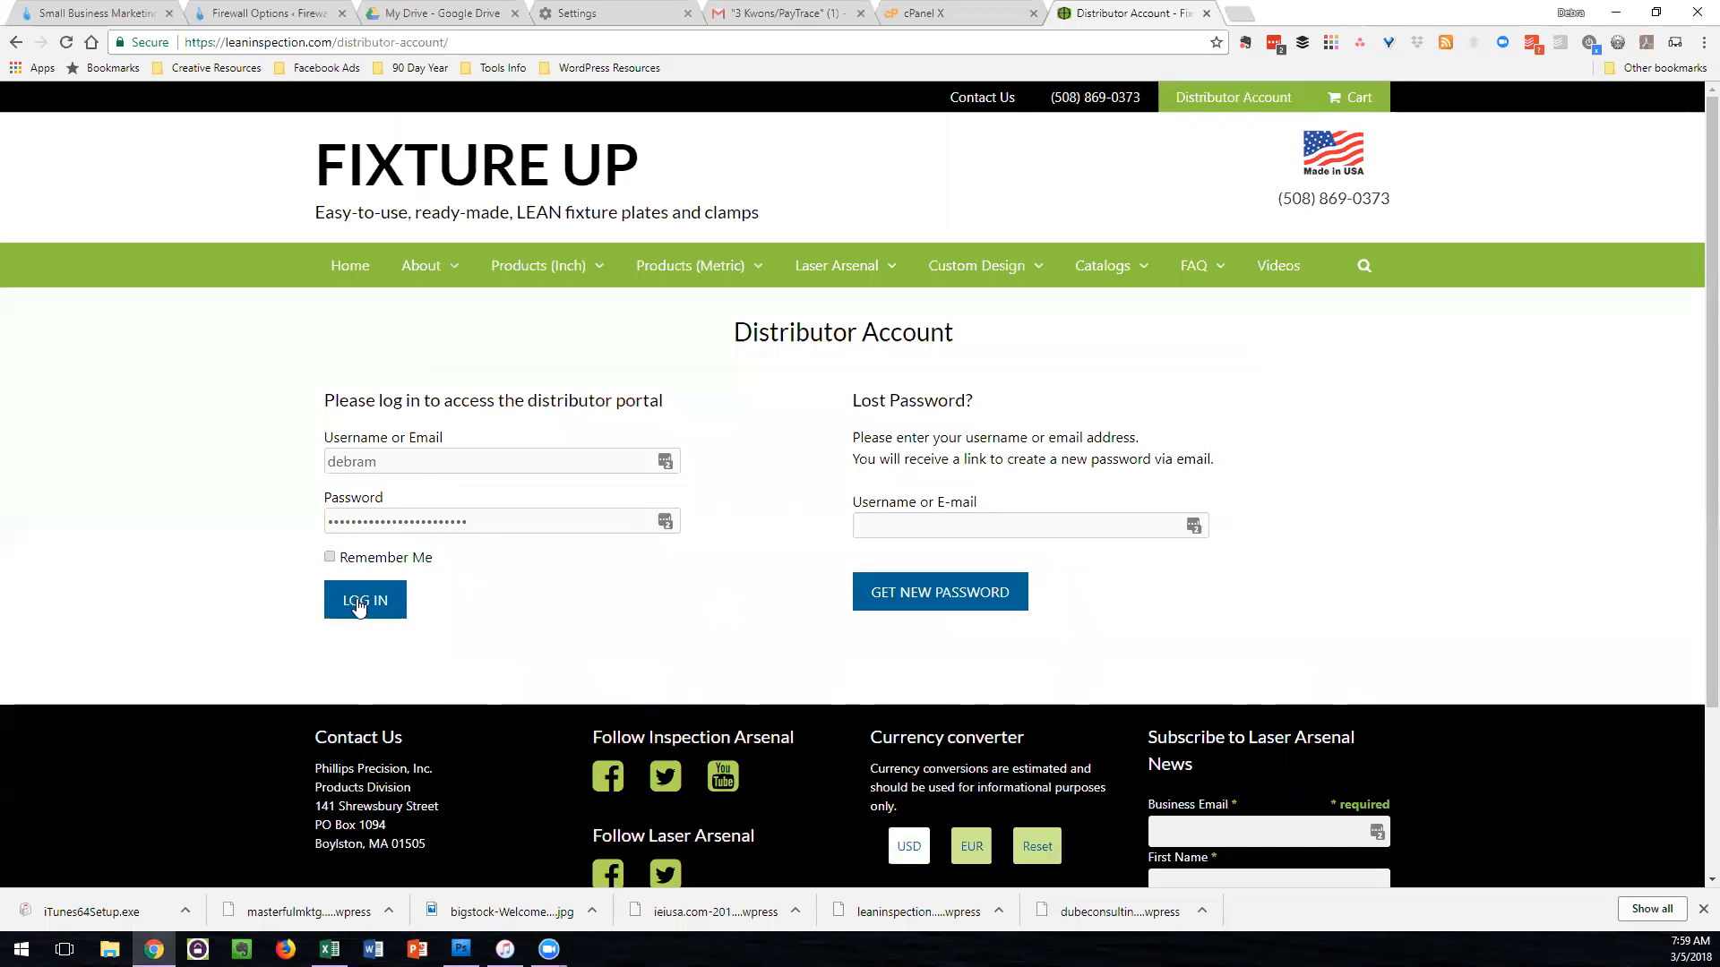
left_click(365, 600)
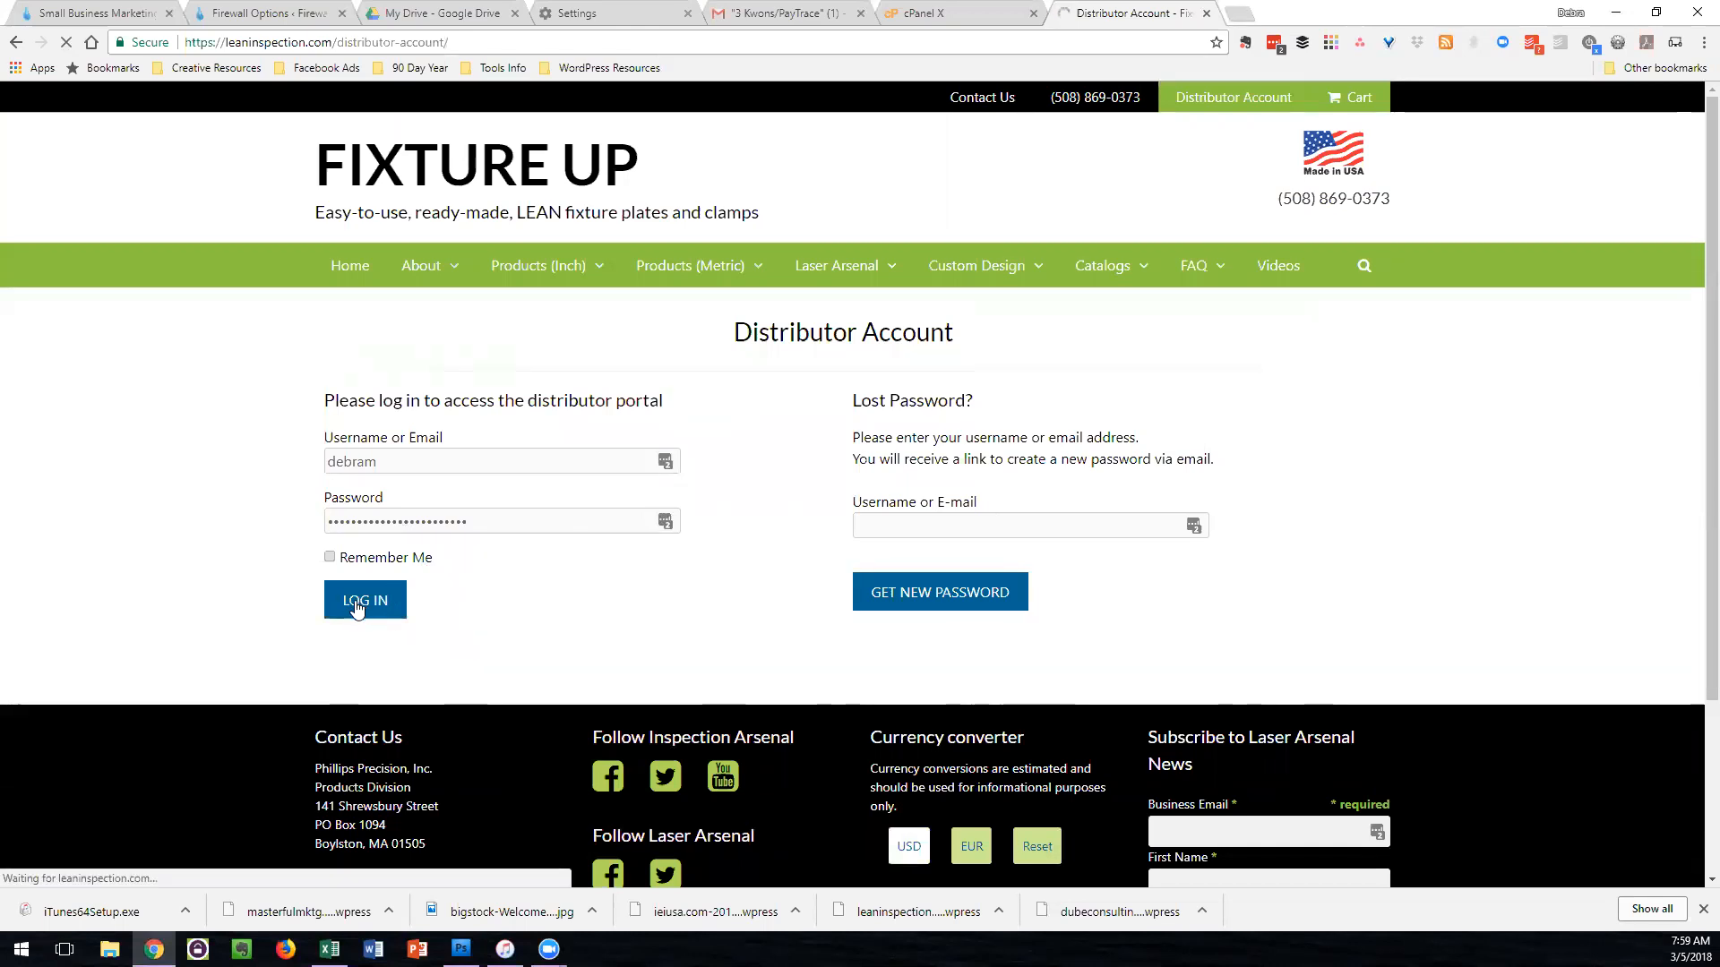
Step: Log in and review the affiliate URL, Performance stats and Update Your Profile form
left_click(363, 600)
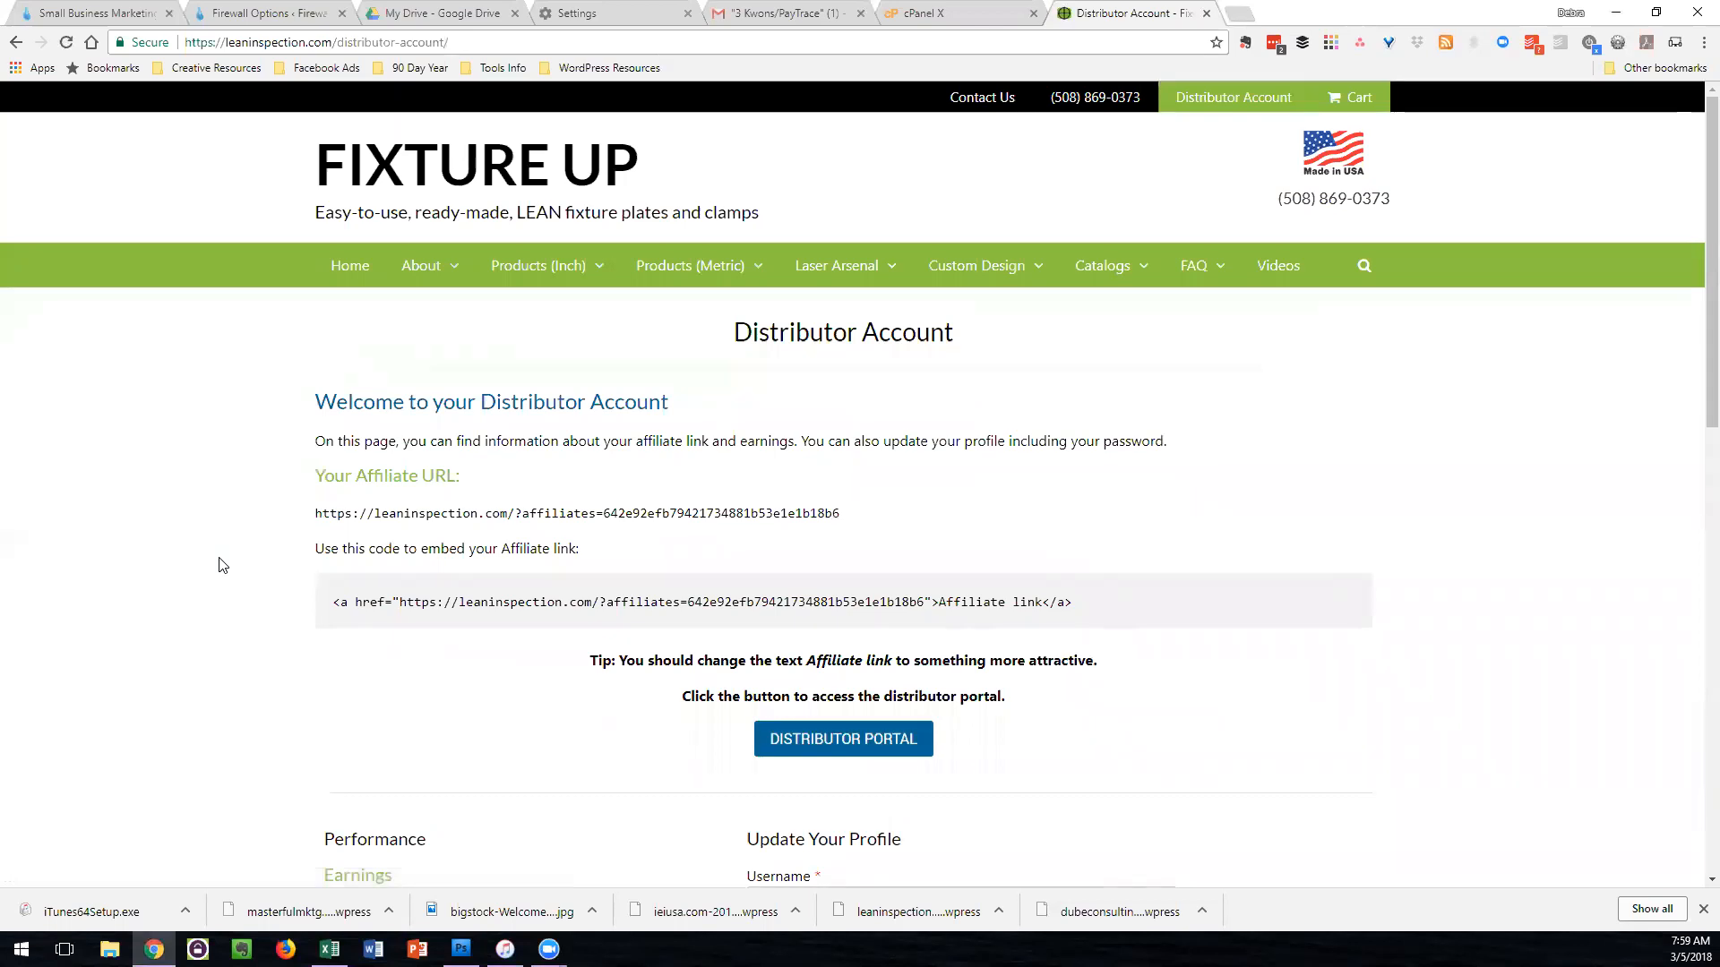
mouse_move(230, 562)
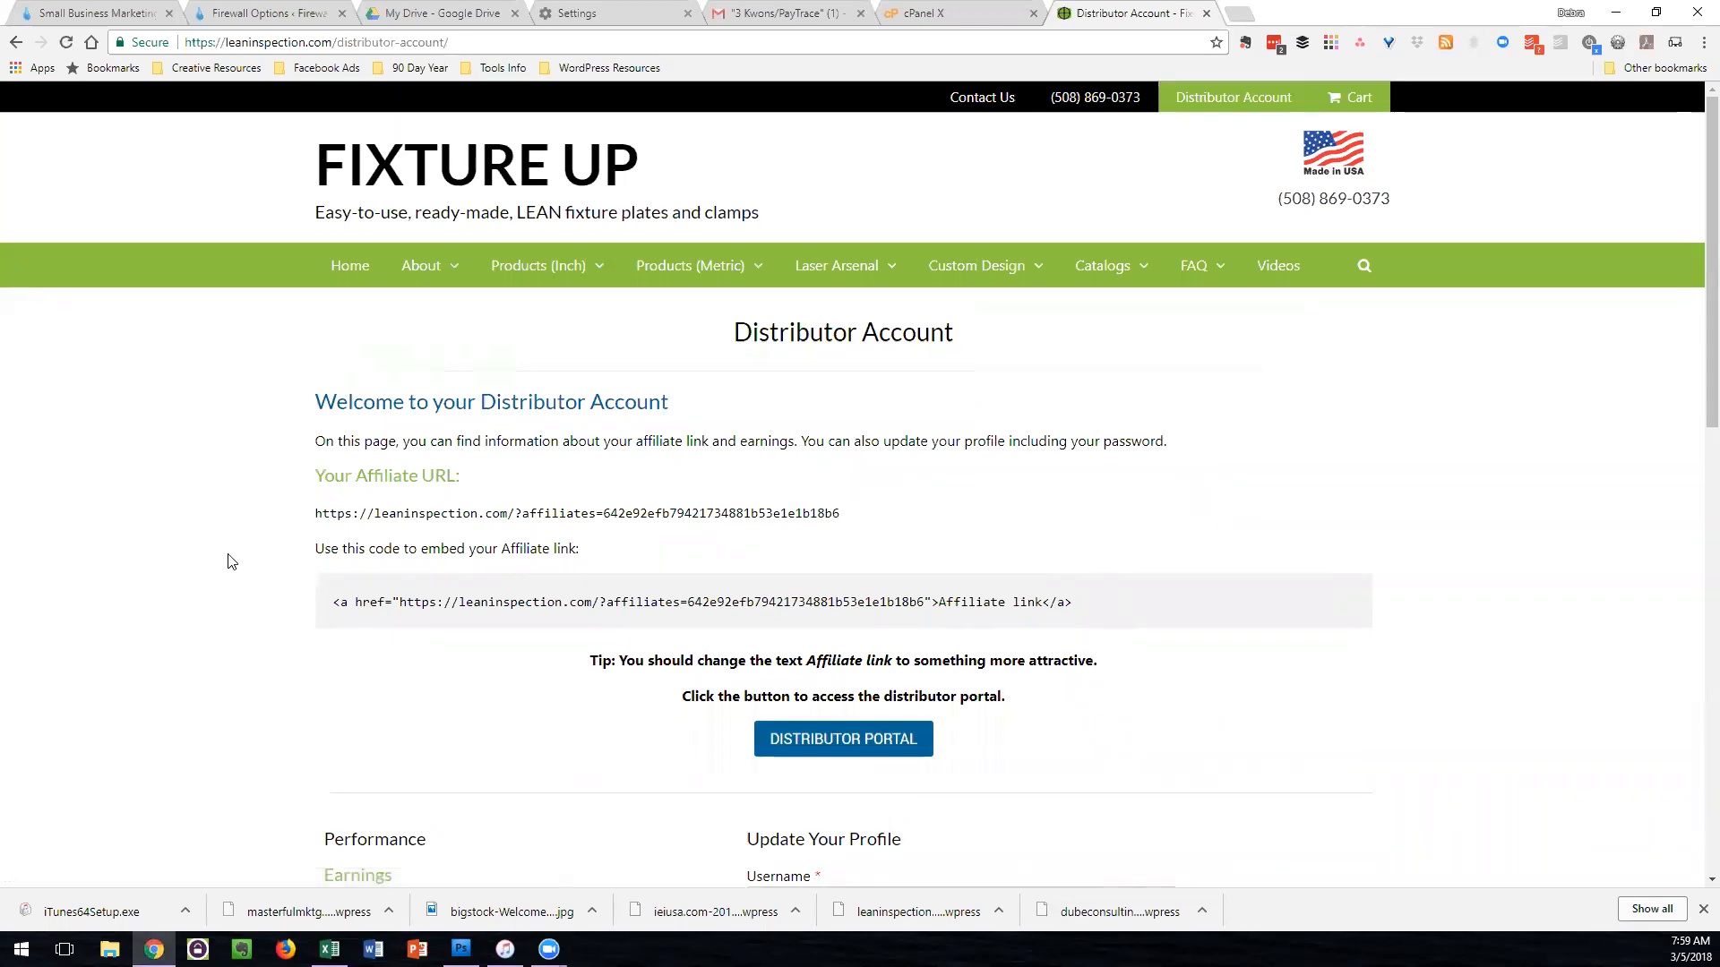
scroll("down", 3)
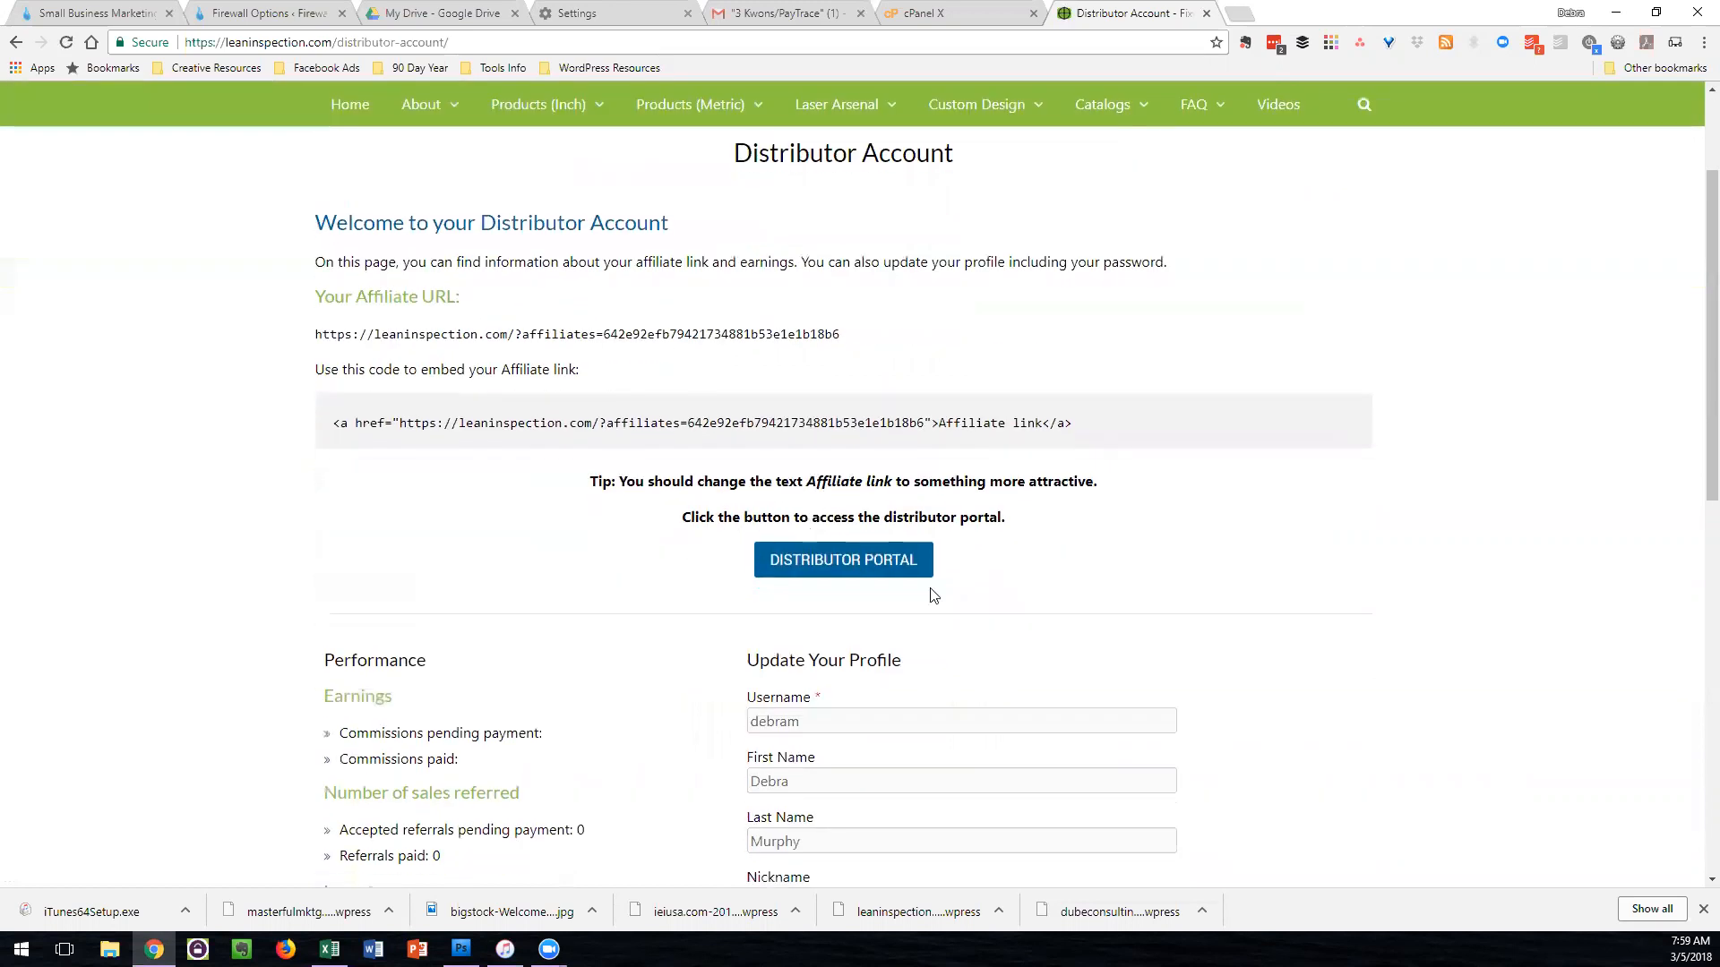
mouse_move(661, 568)
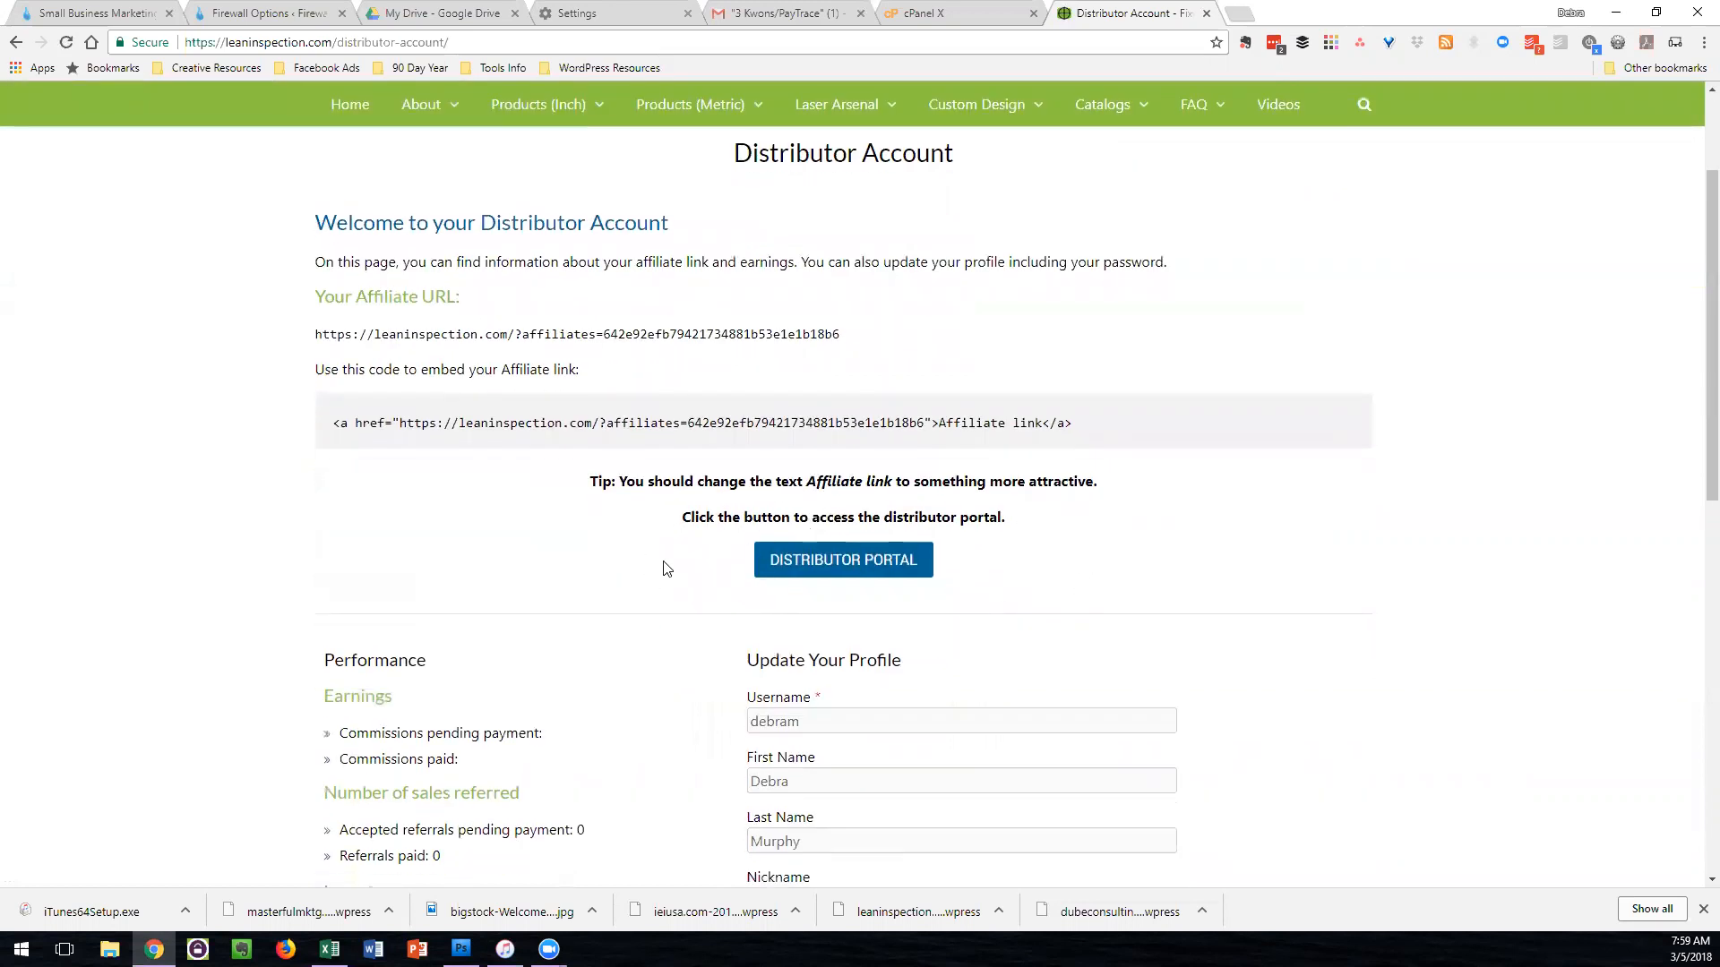
mouse_move(671, 573)
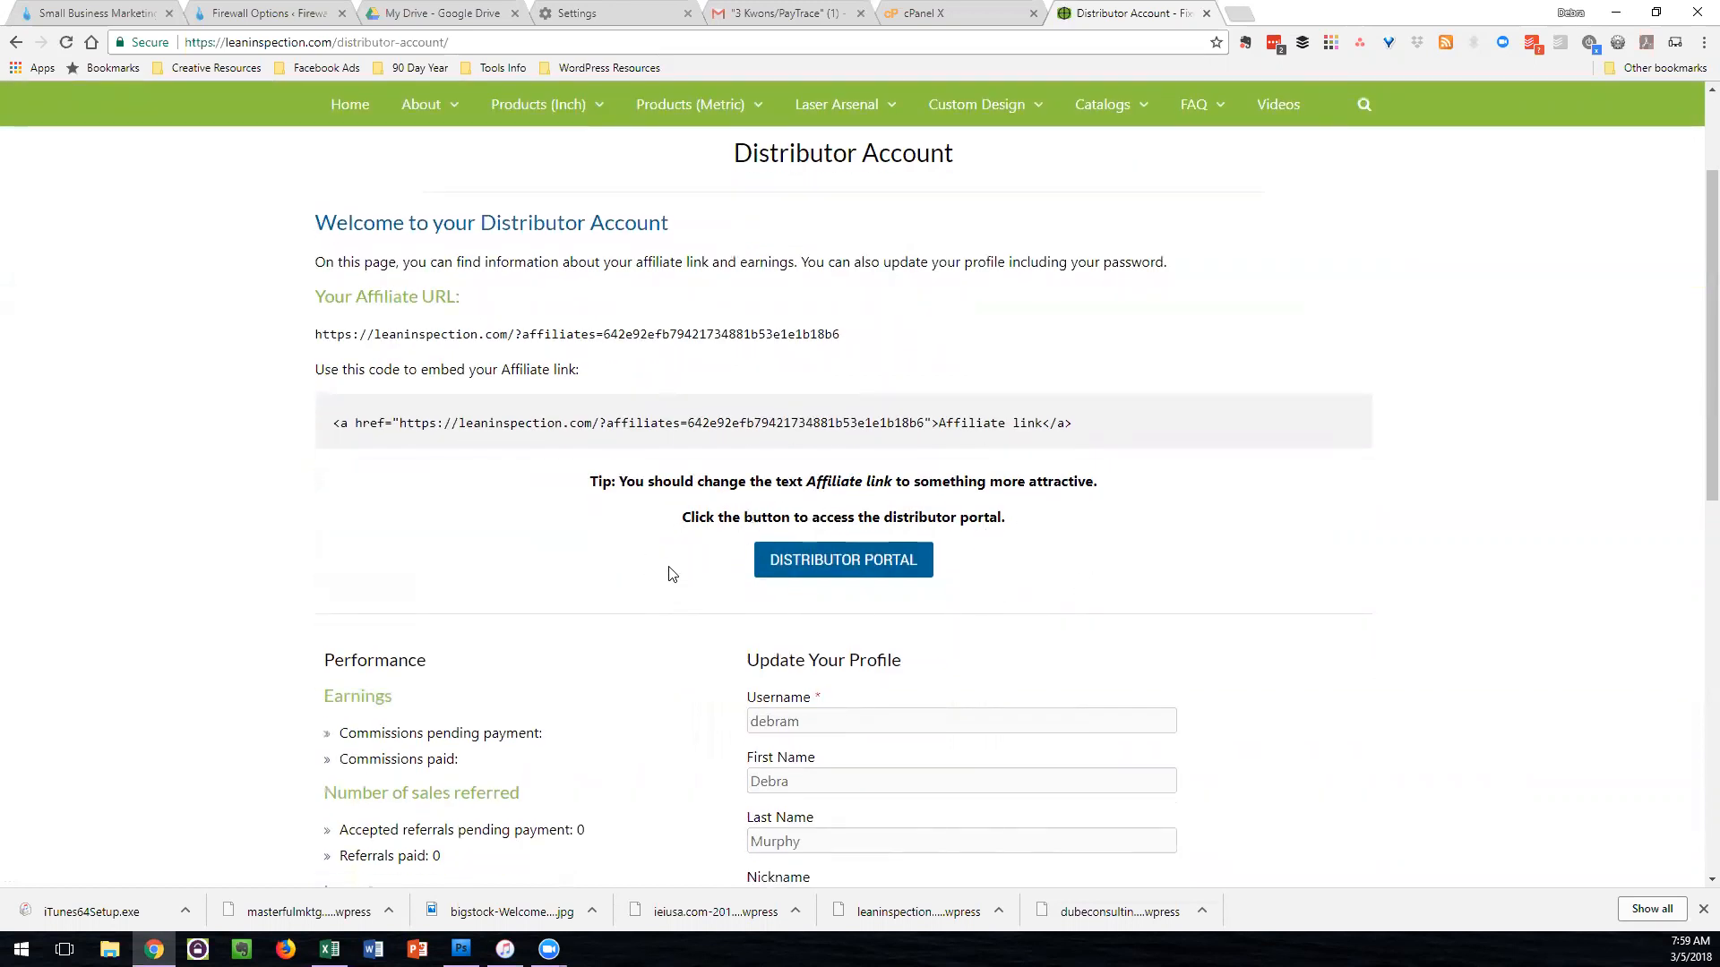
scroll("down", 3)
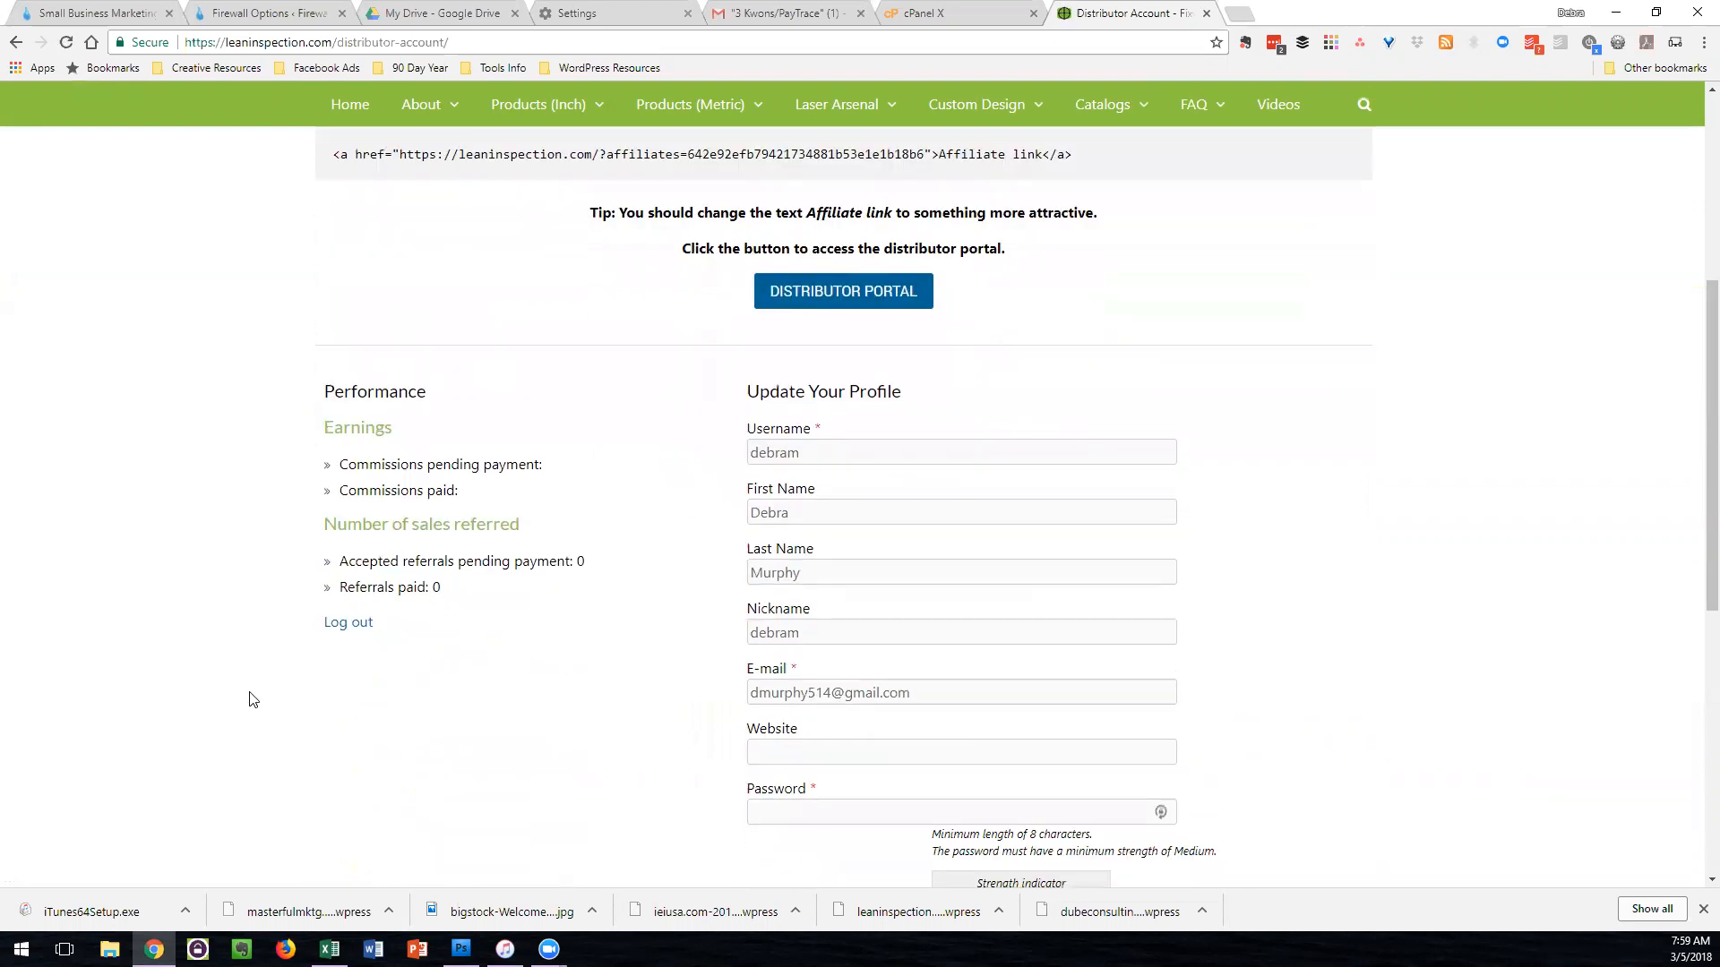
mouse_move(264, 649)
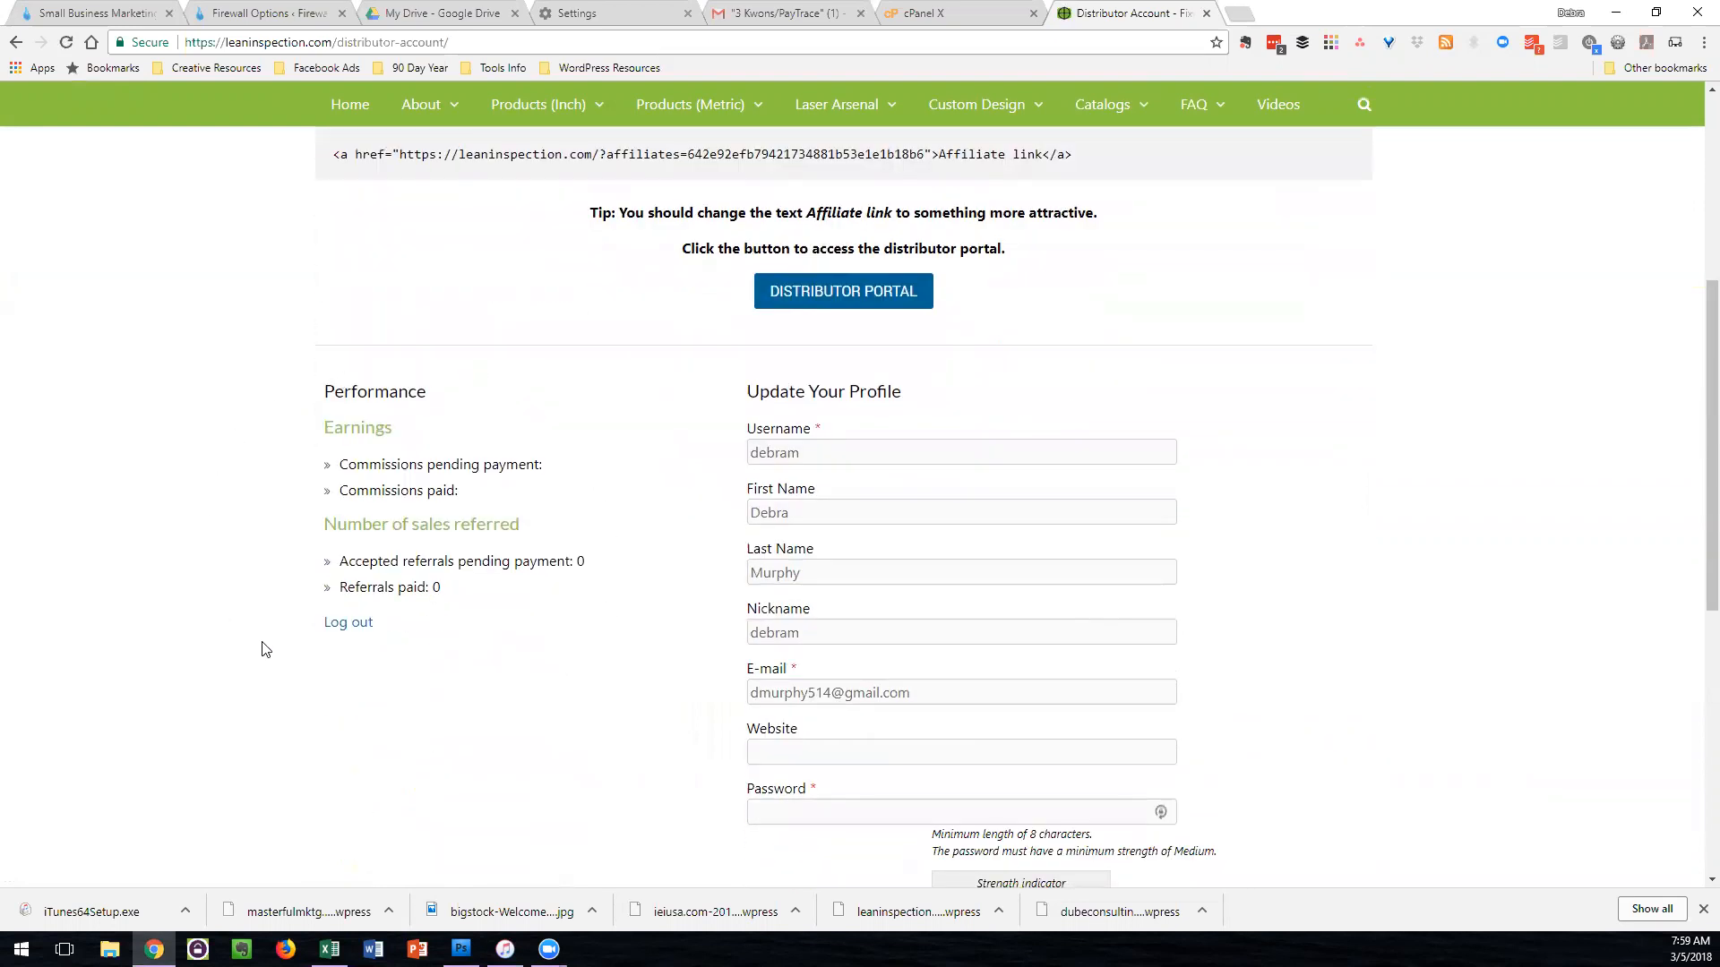
mouse_move(348, 621)
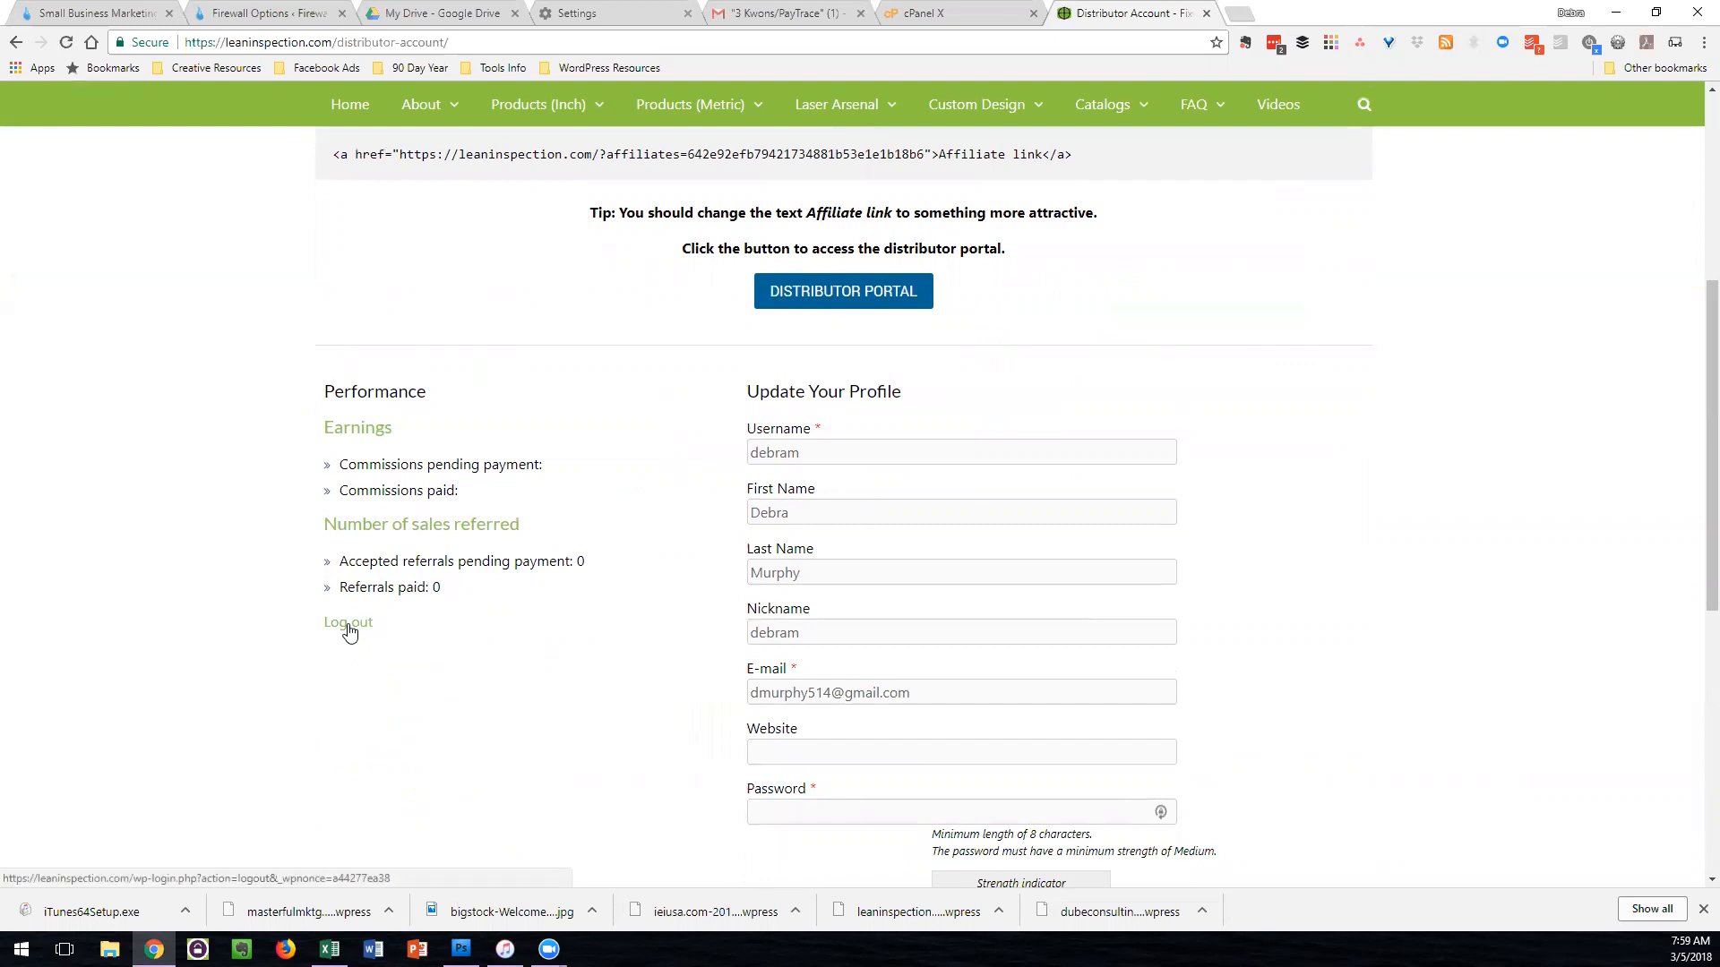
mouse_move(450, 684)
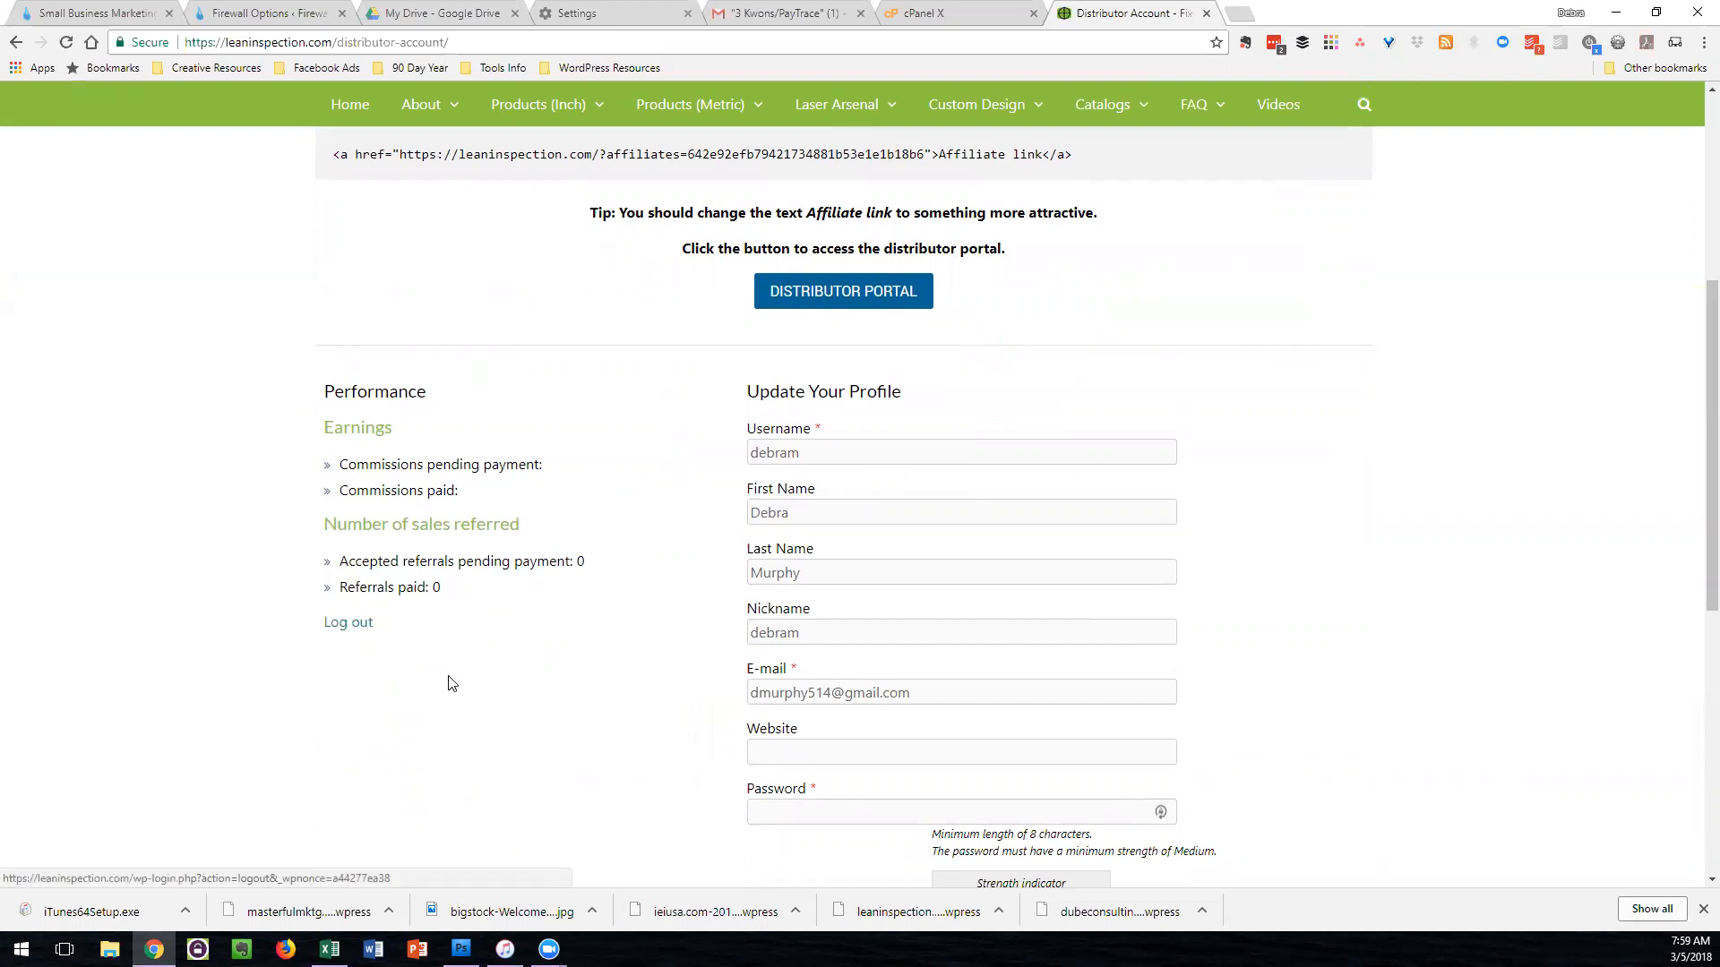
scroll("down", 3)
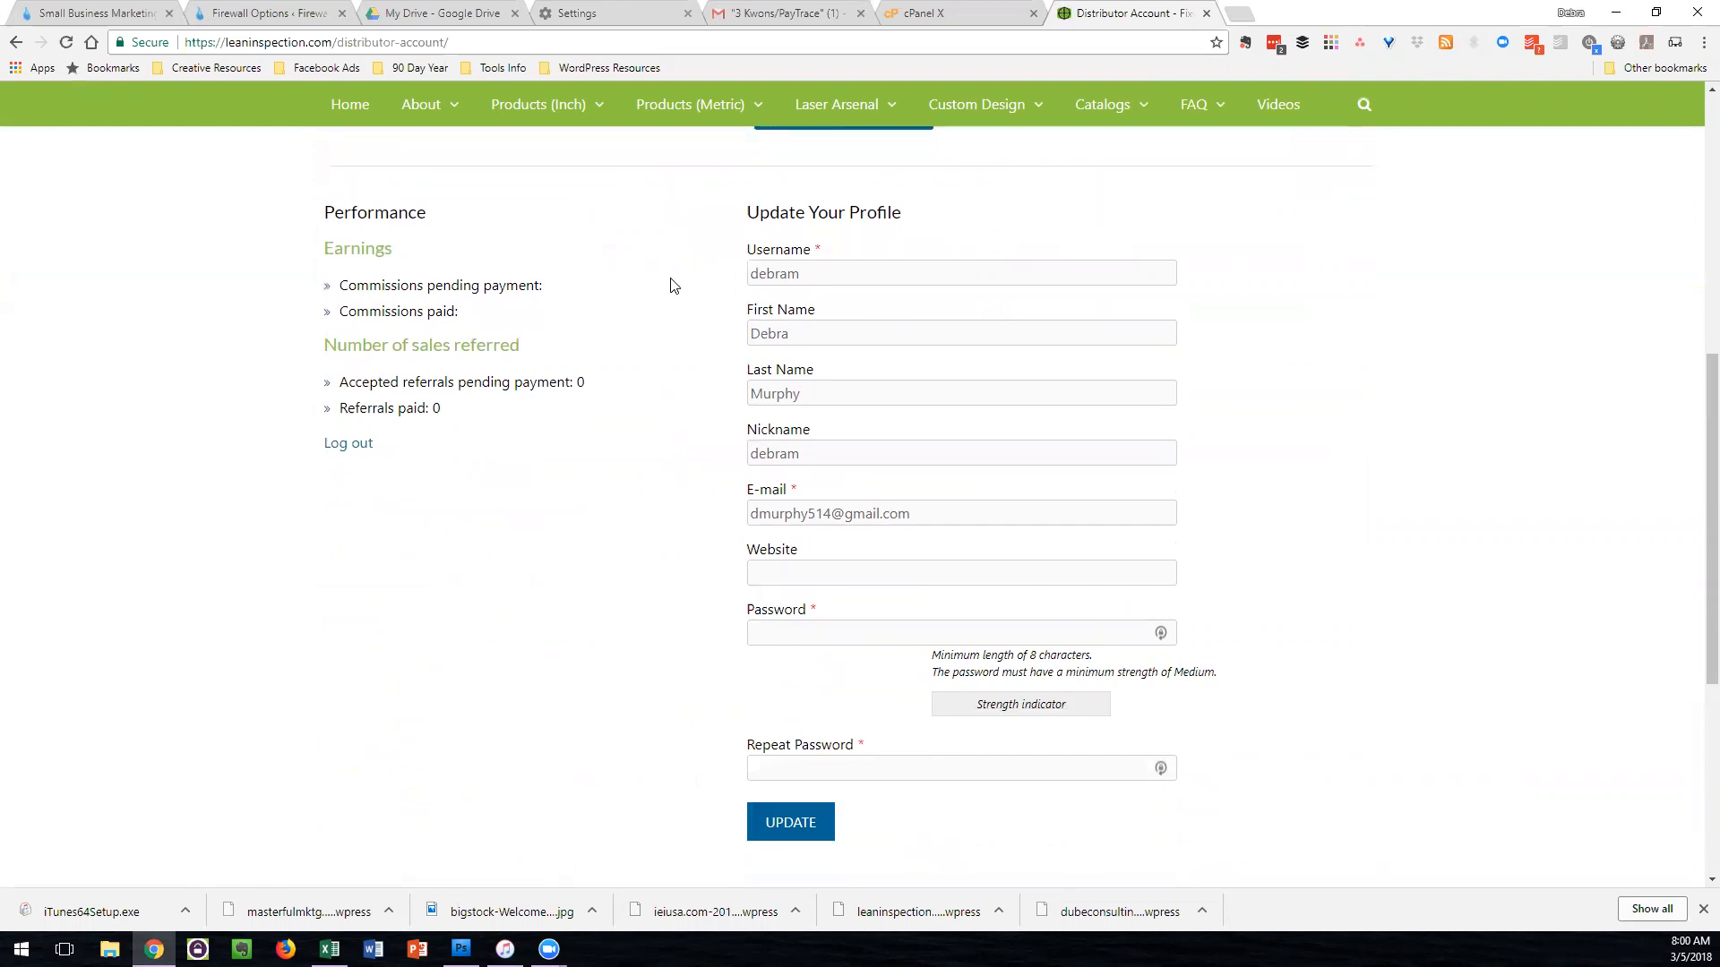
mouse_move(1299, 582)
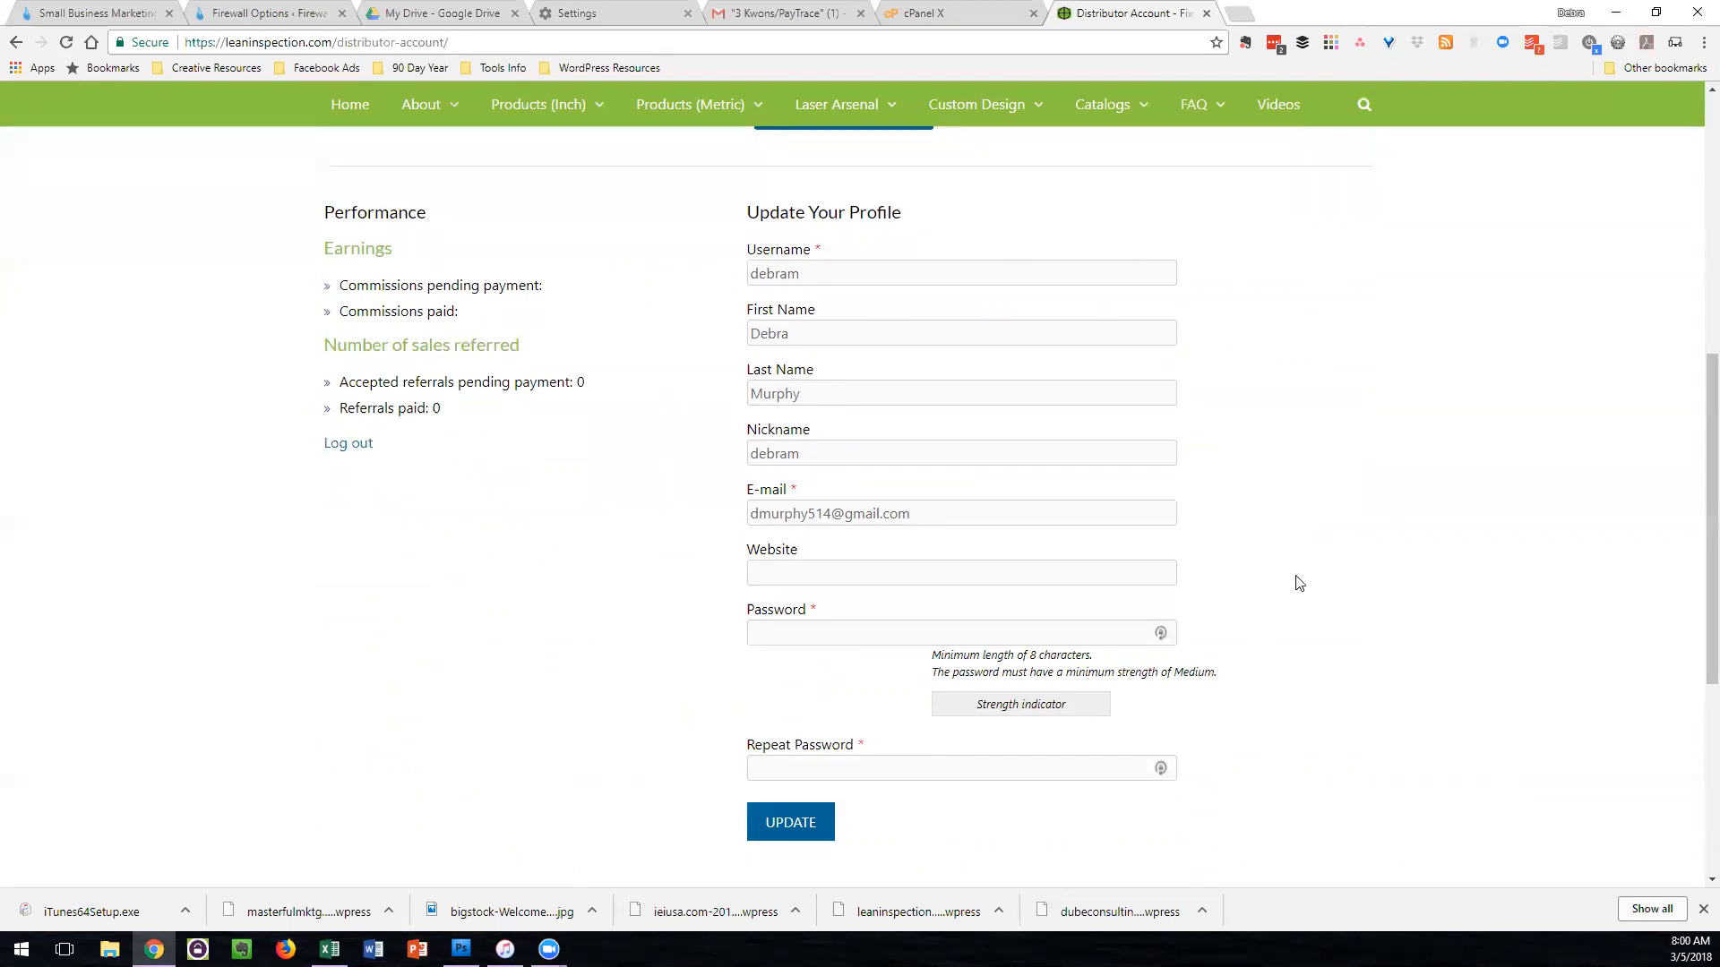
mouse_move(1298, 578)
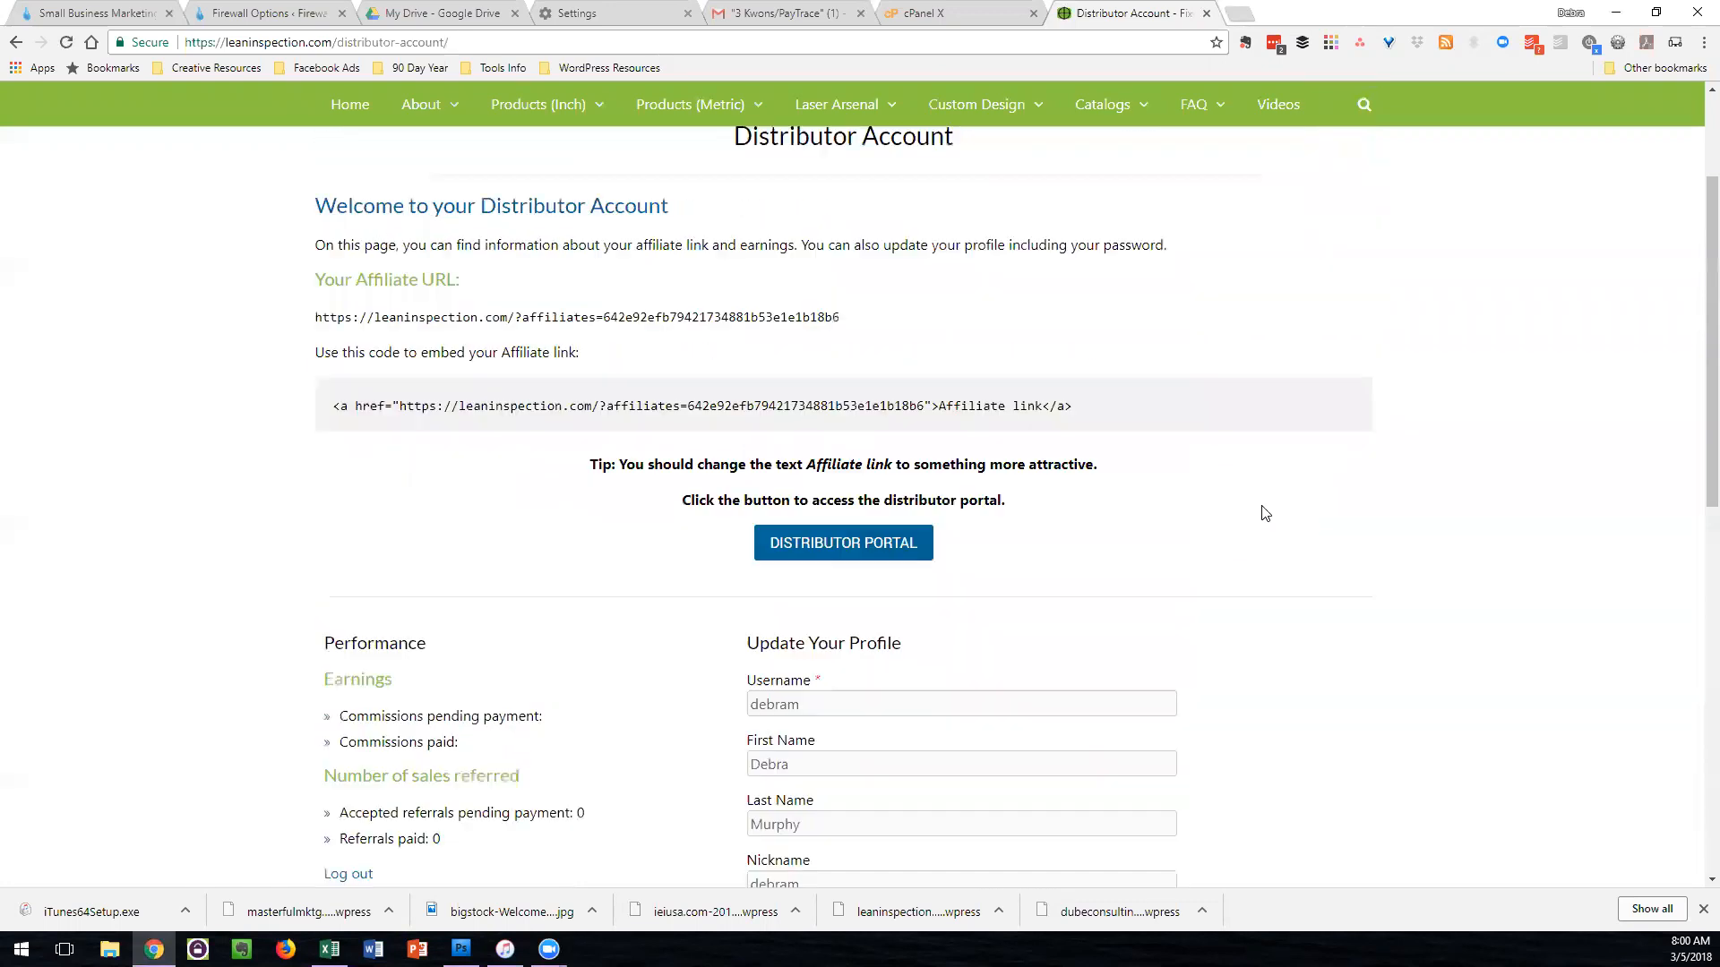
Step: Browse the Distributor Portal's documents, guides, contacts and videos, then return to Distributor Account
left_click(842, 542)
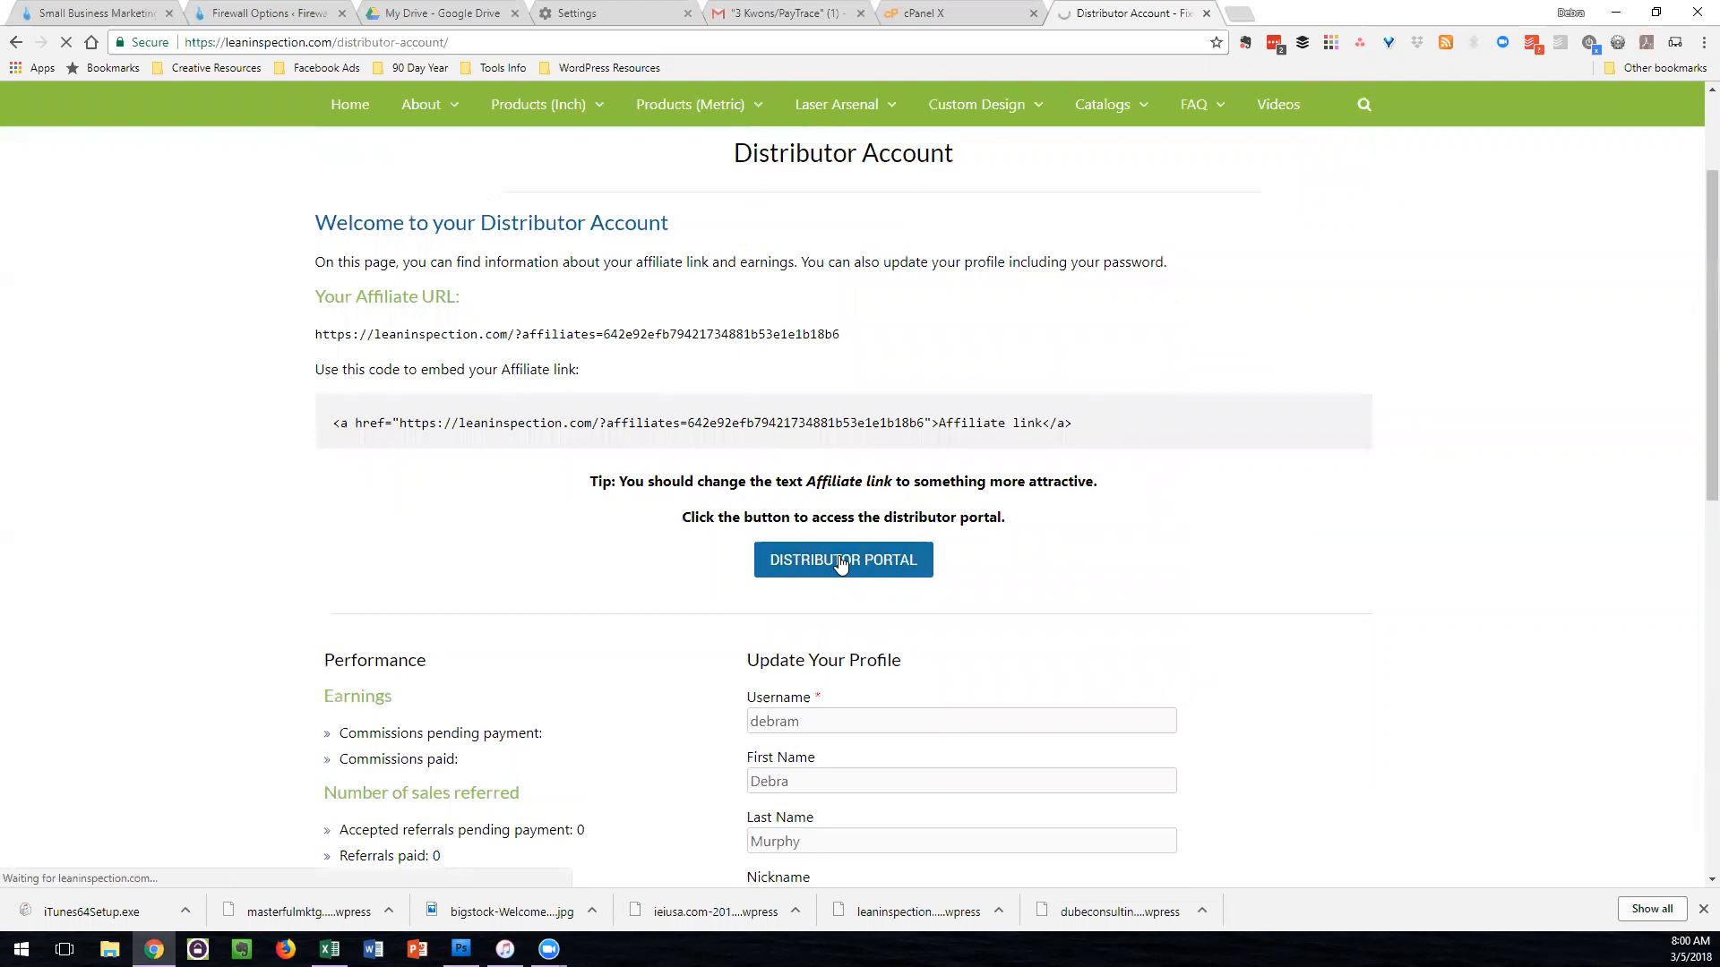
left_click(842, 559)
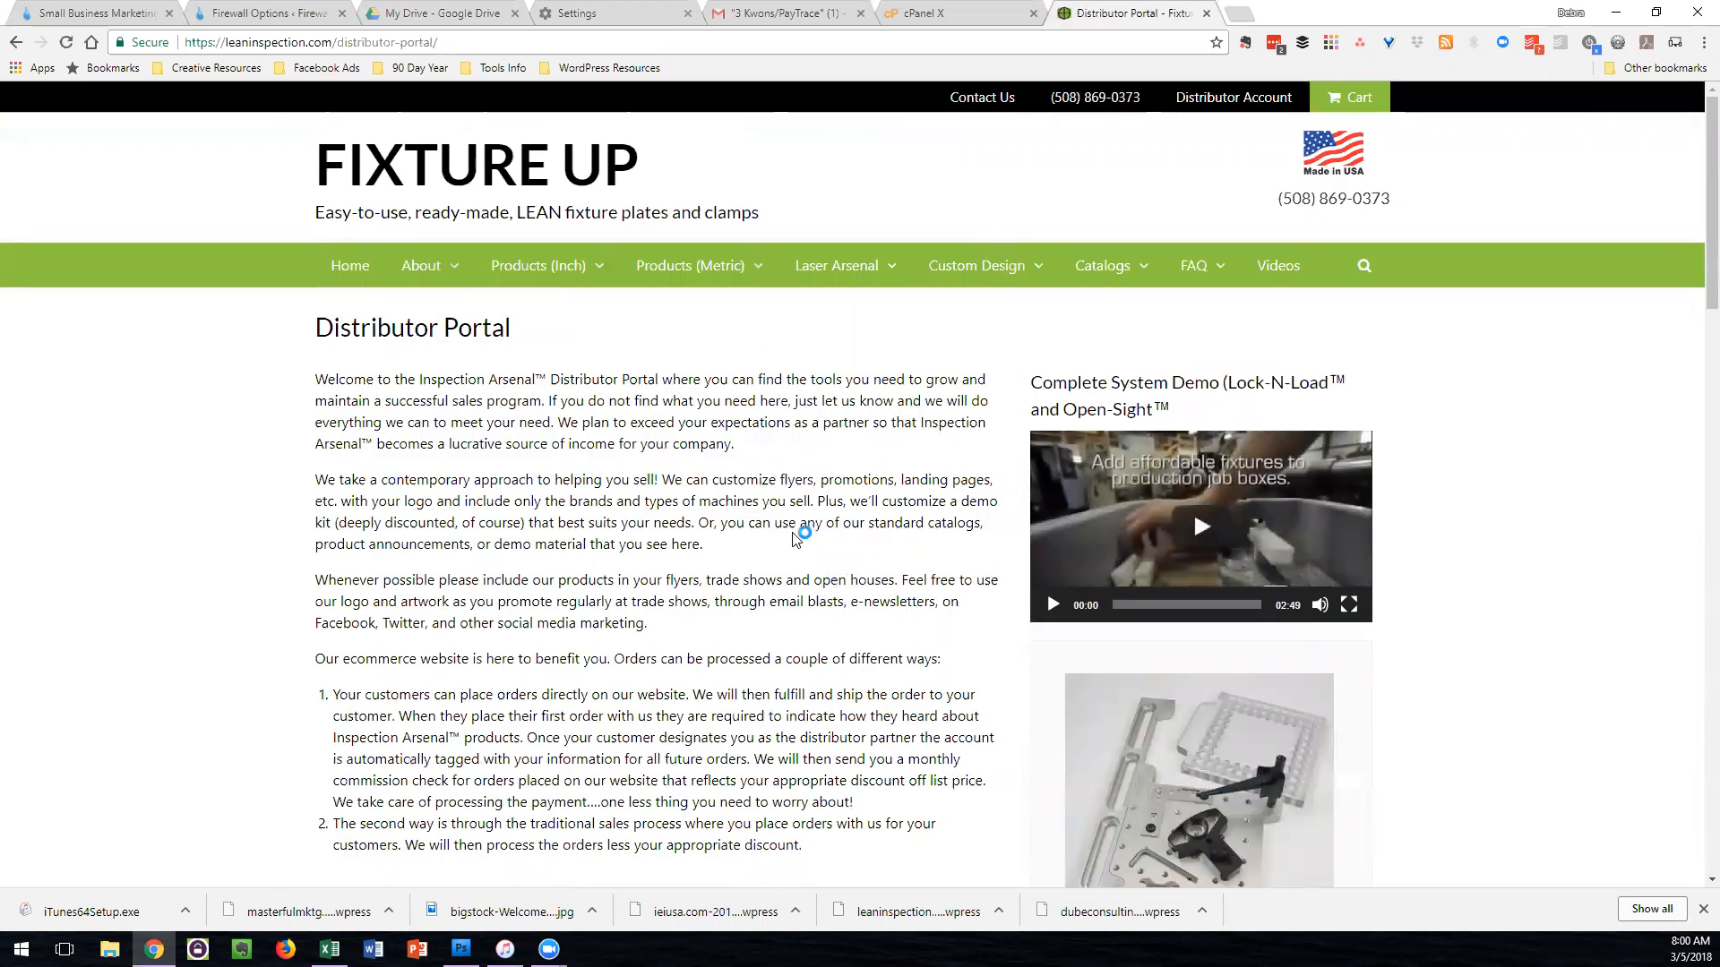
scroll("down", 3)
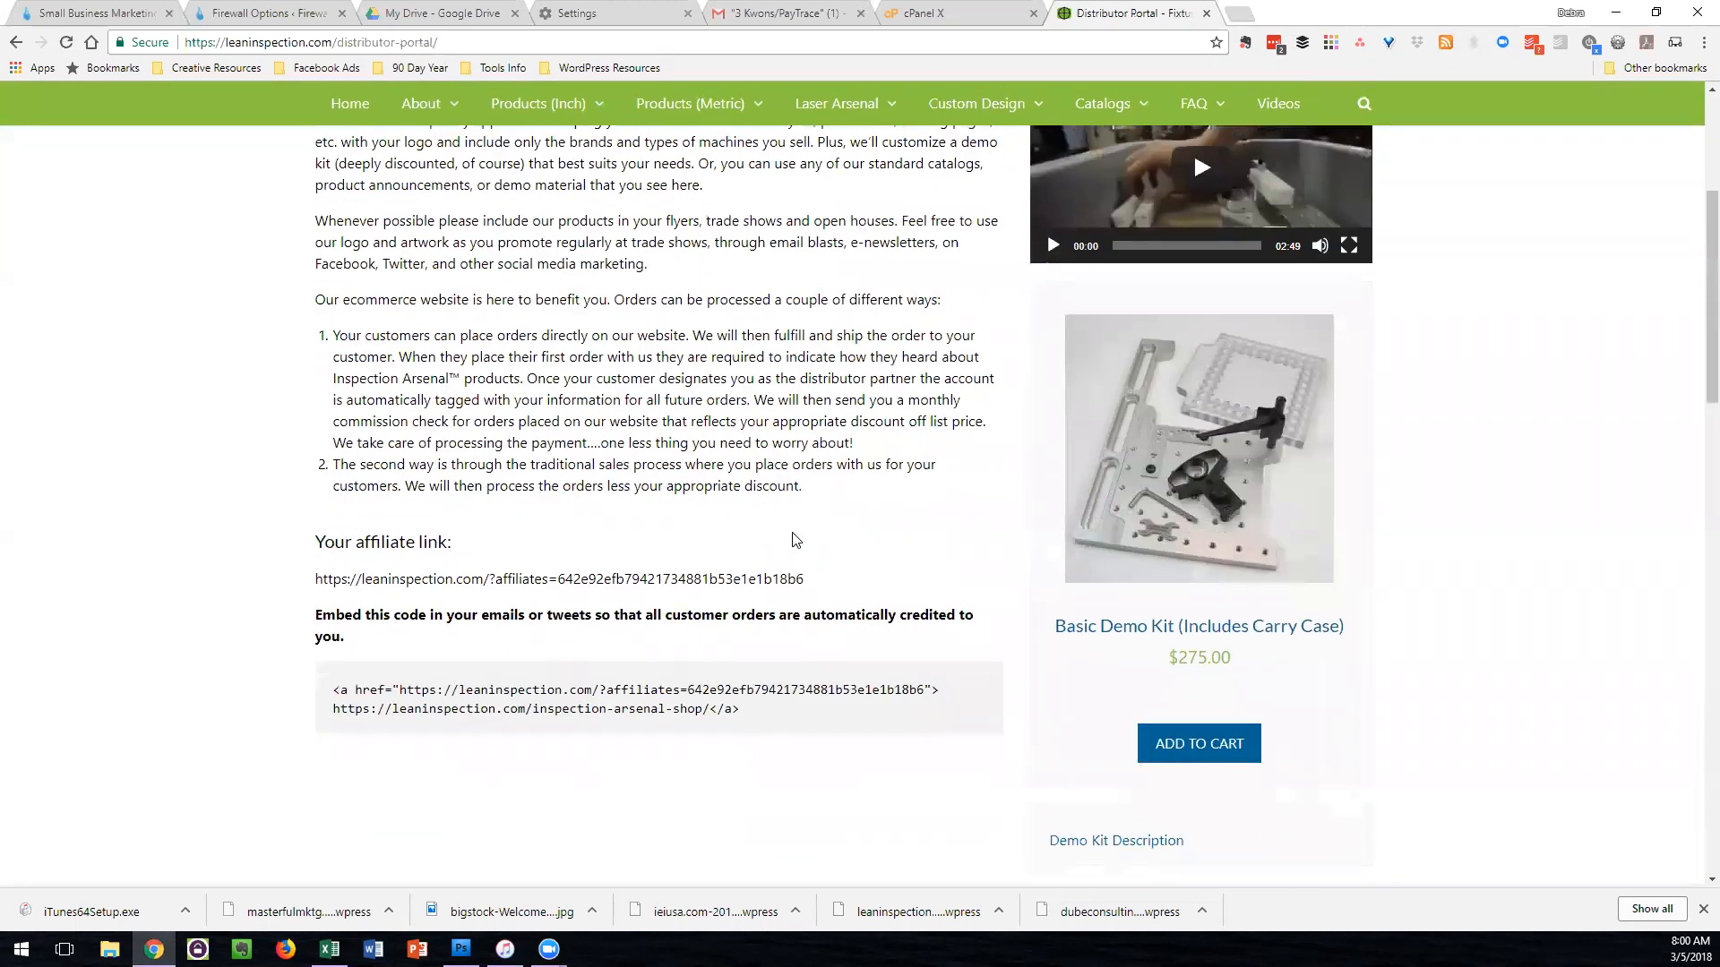
scroll("down", 3)
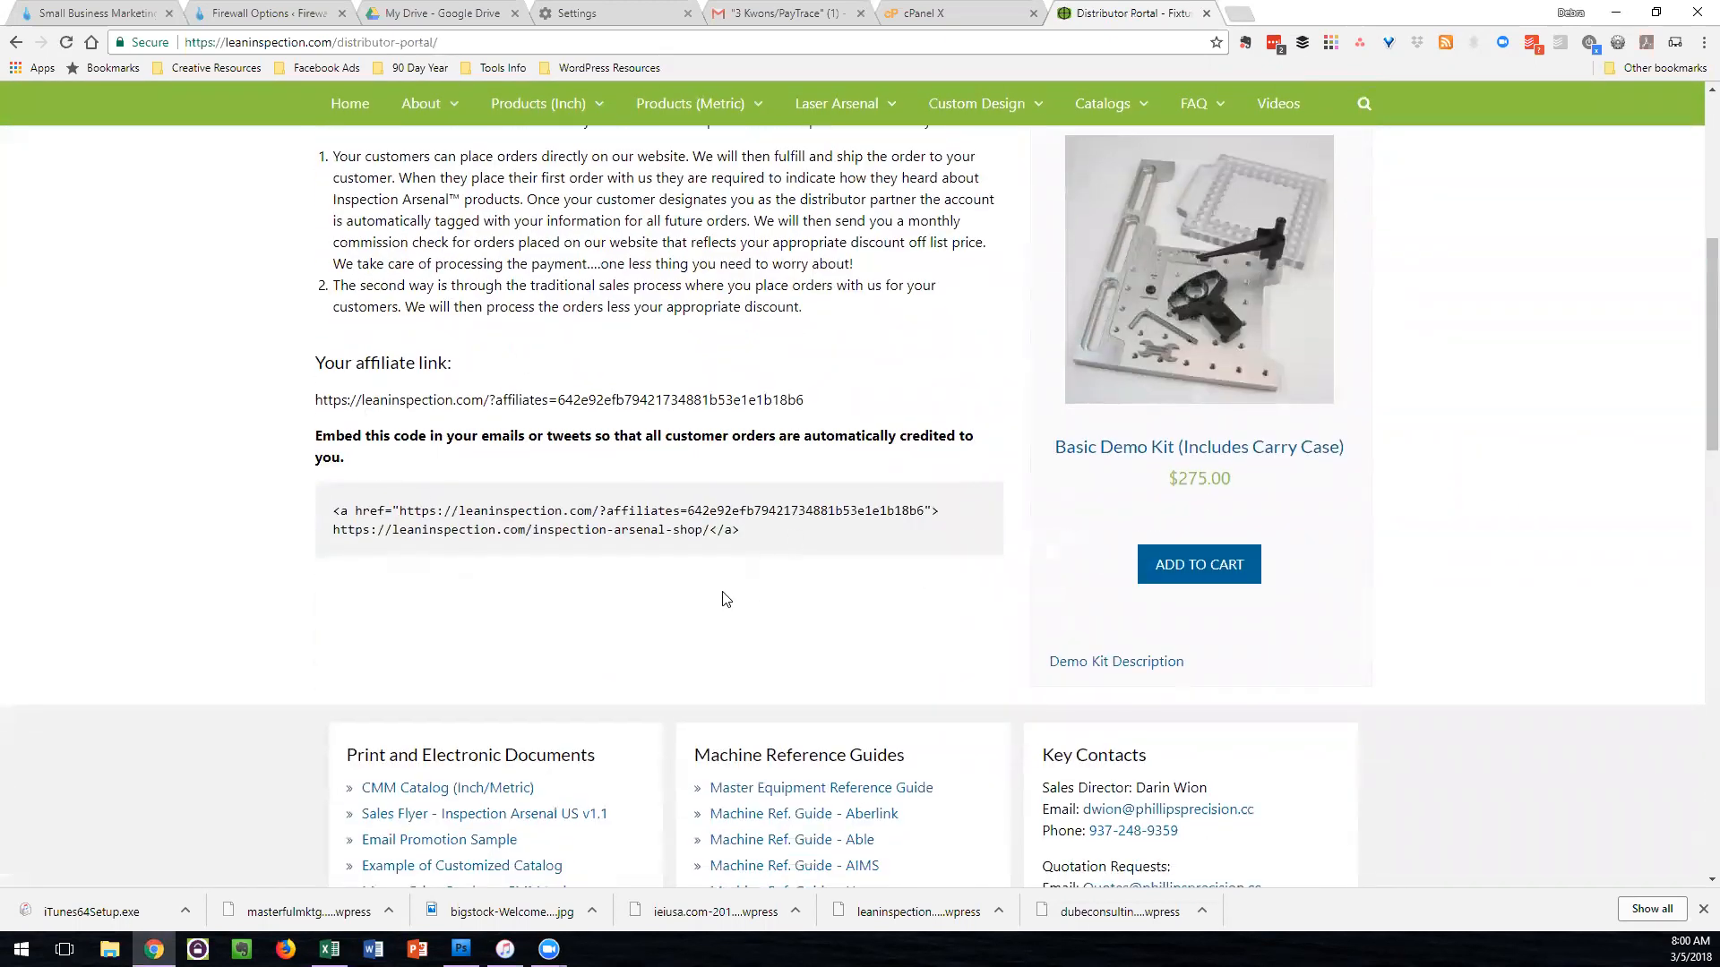
scroll("down", 3)
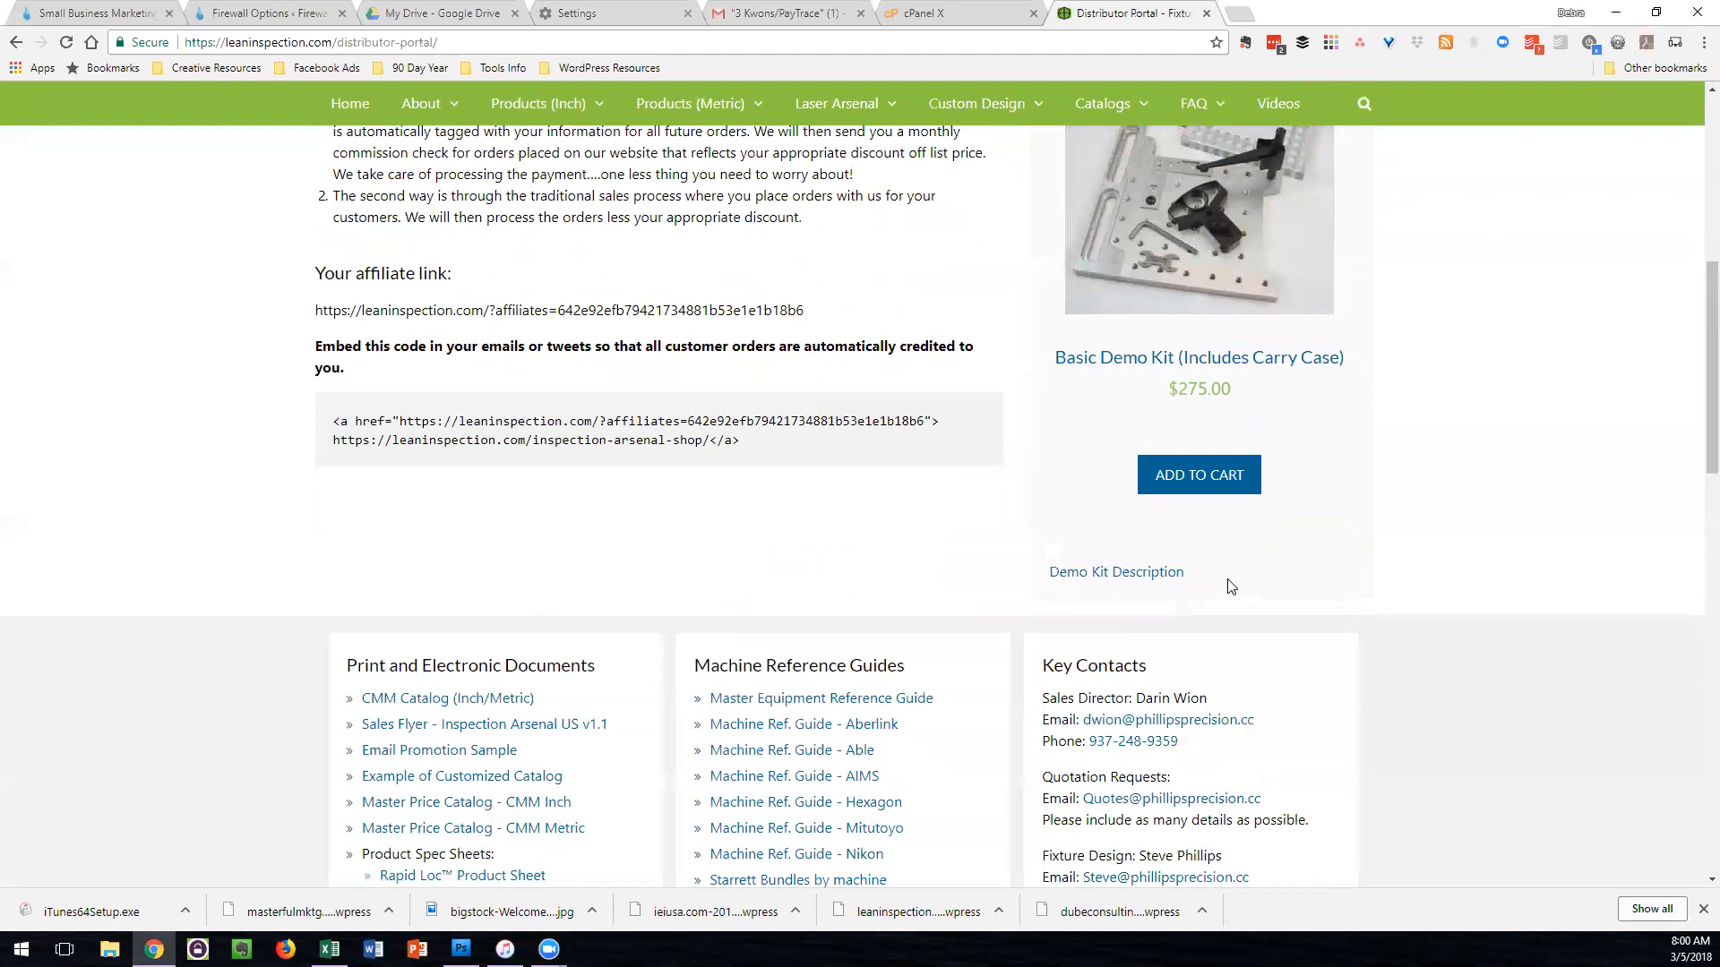
scroll("down", 3)
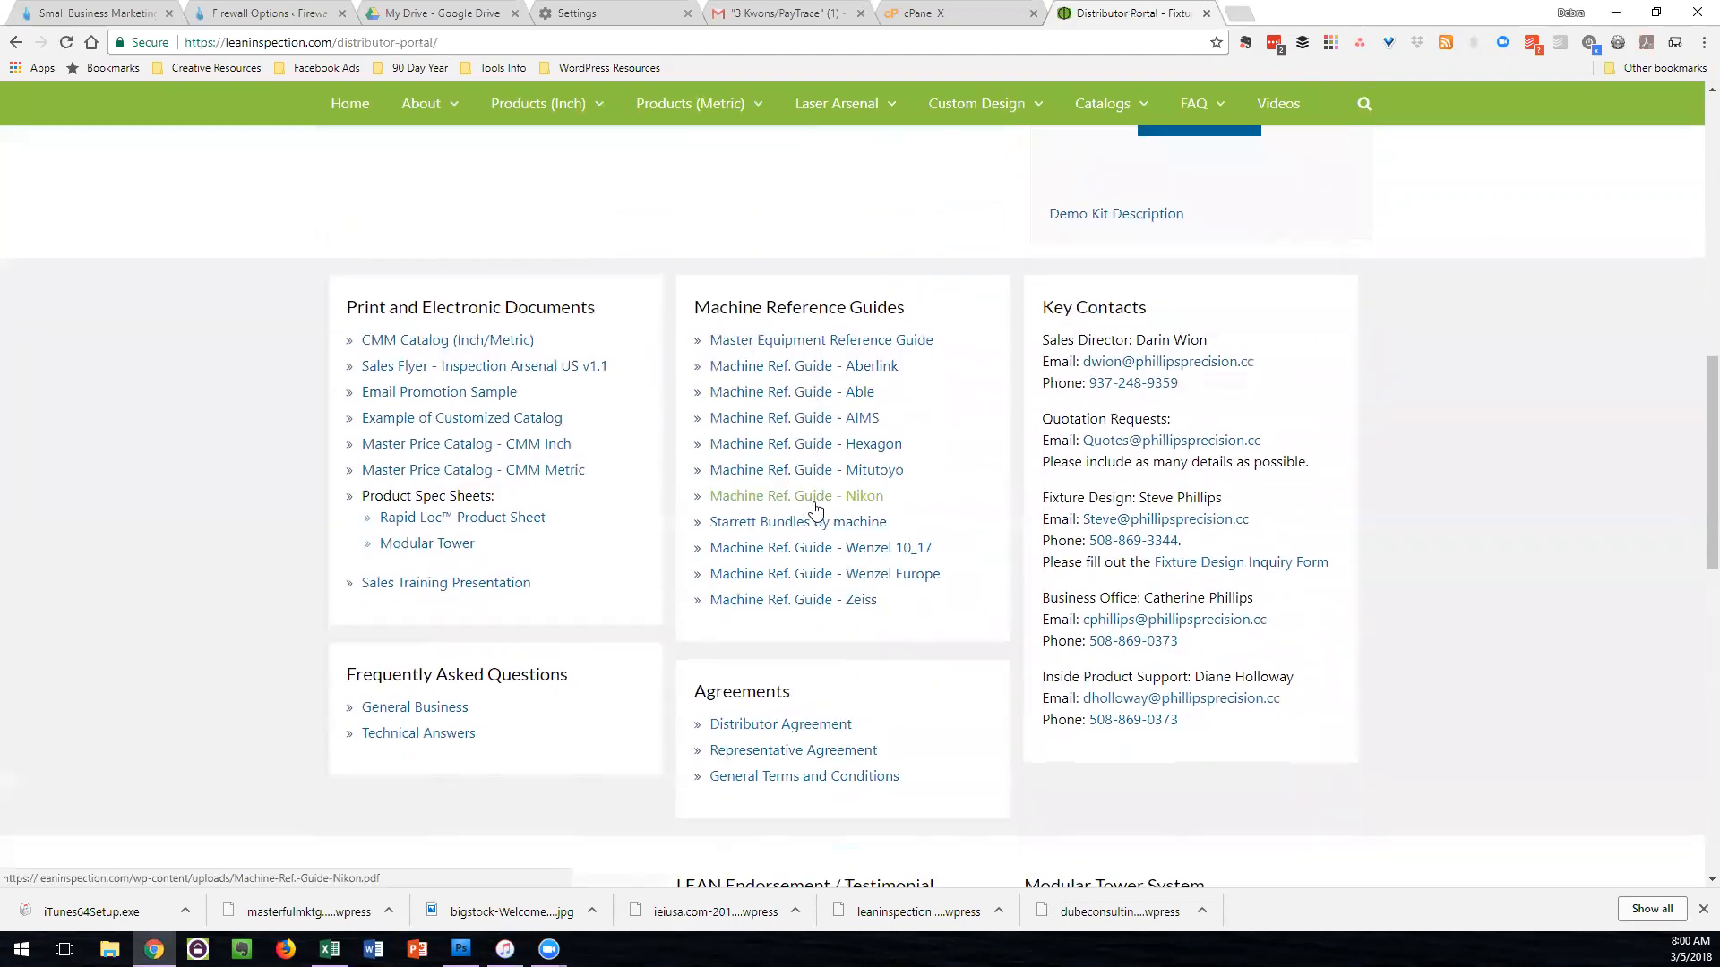
scroll("down", 3)
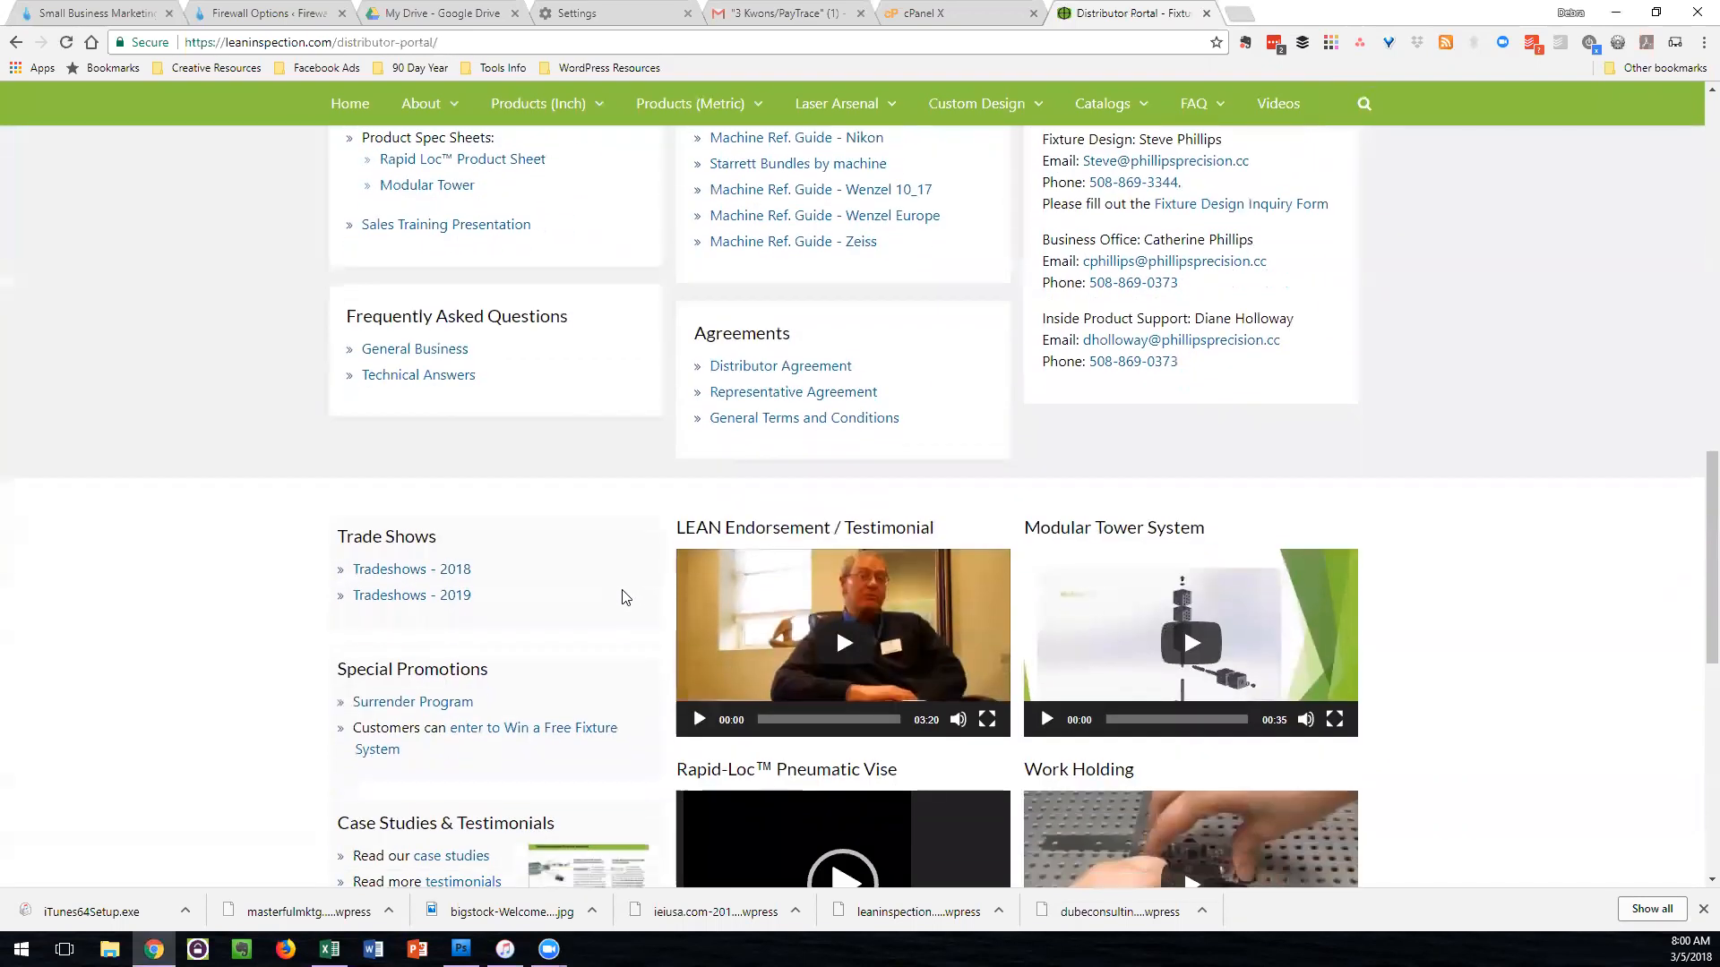
scroll("down", 3)
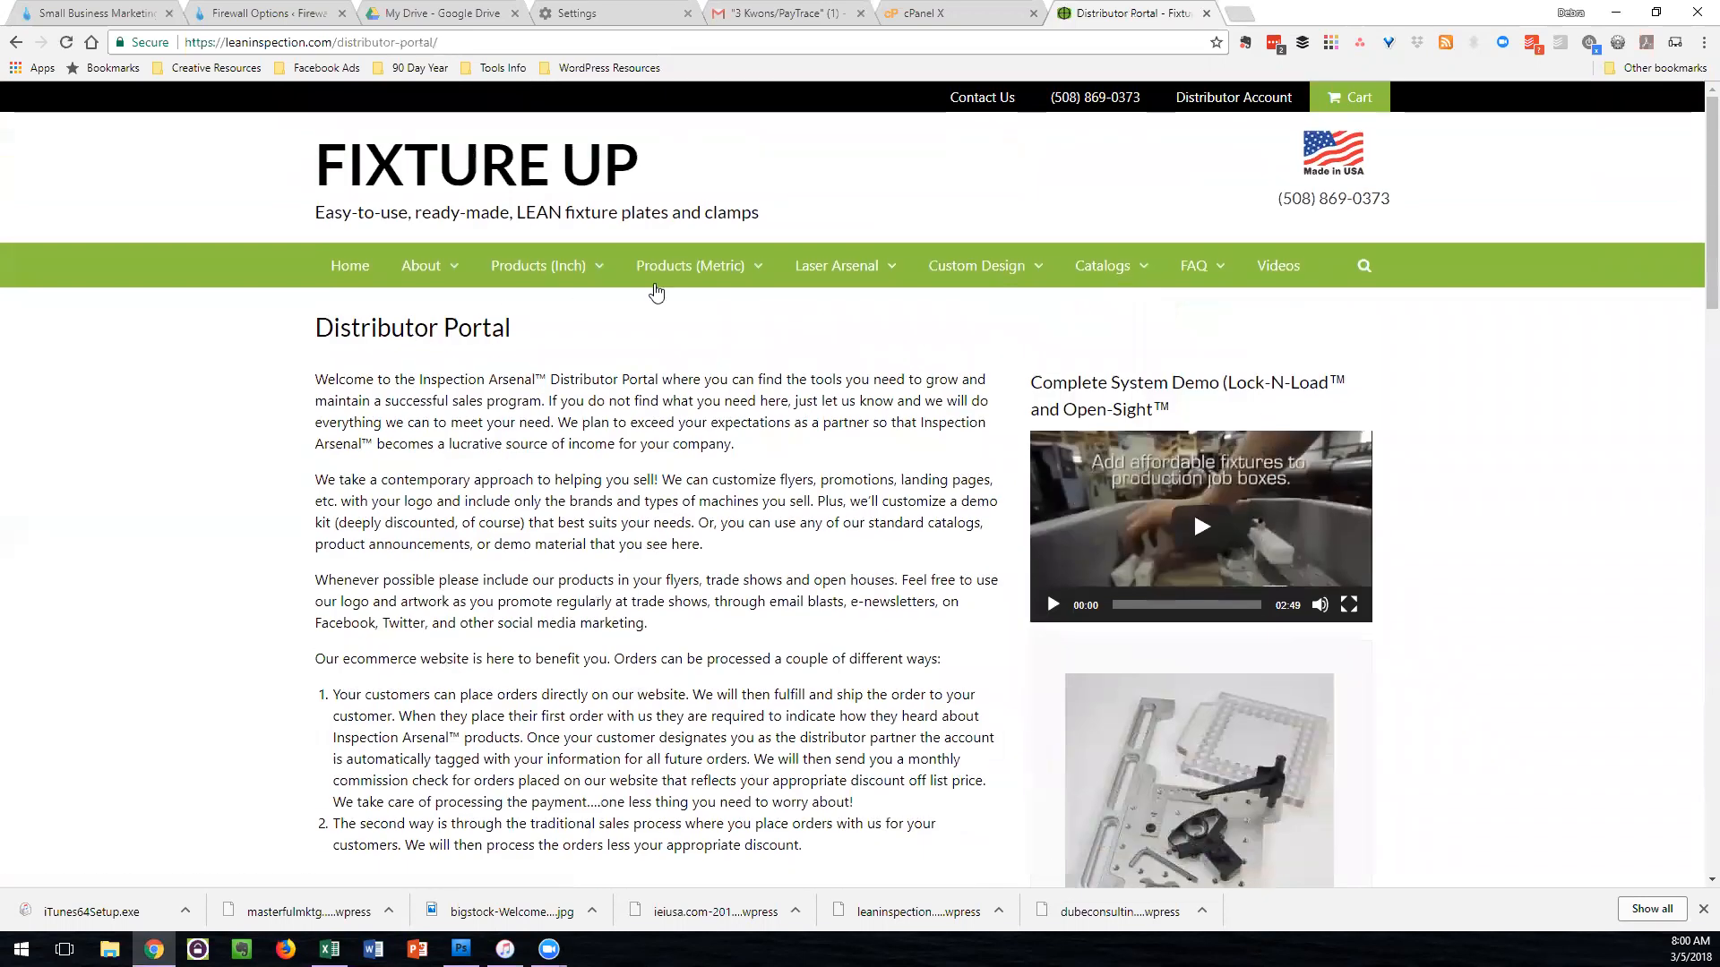
mouse_move(856, 365)
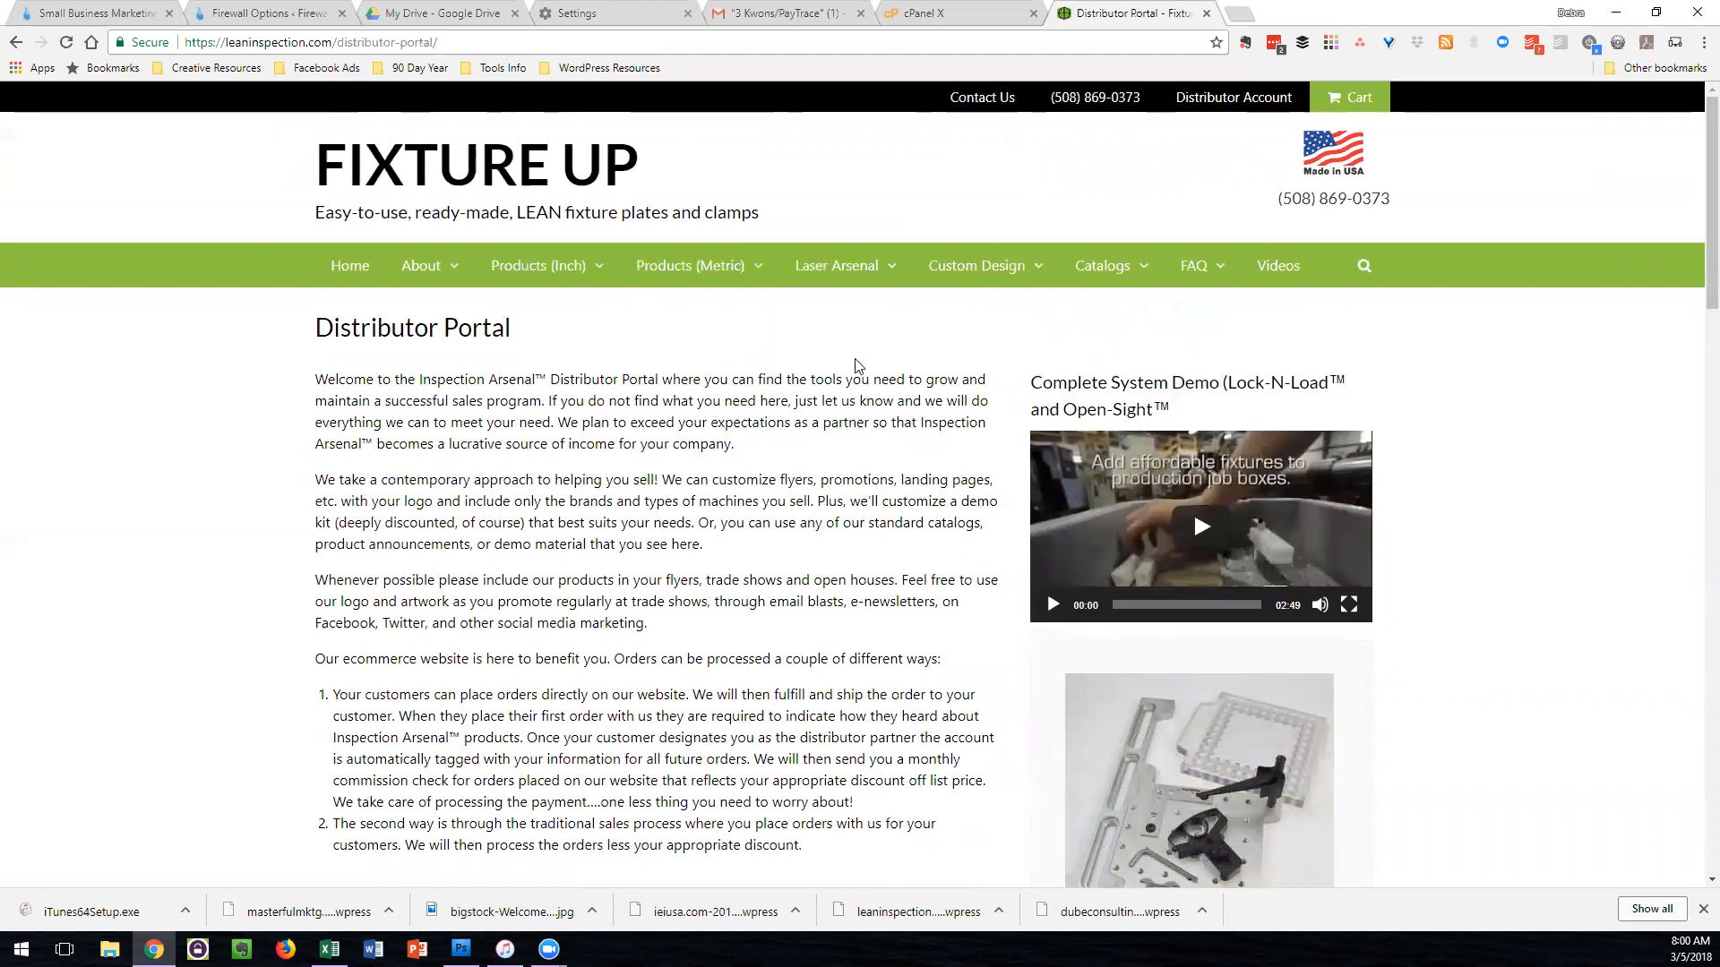
mouse_move(1259, 111)
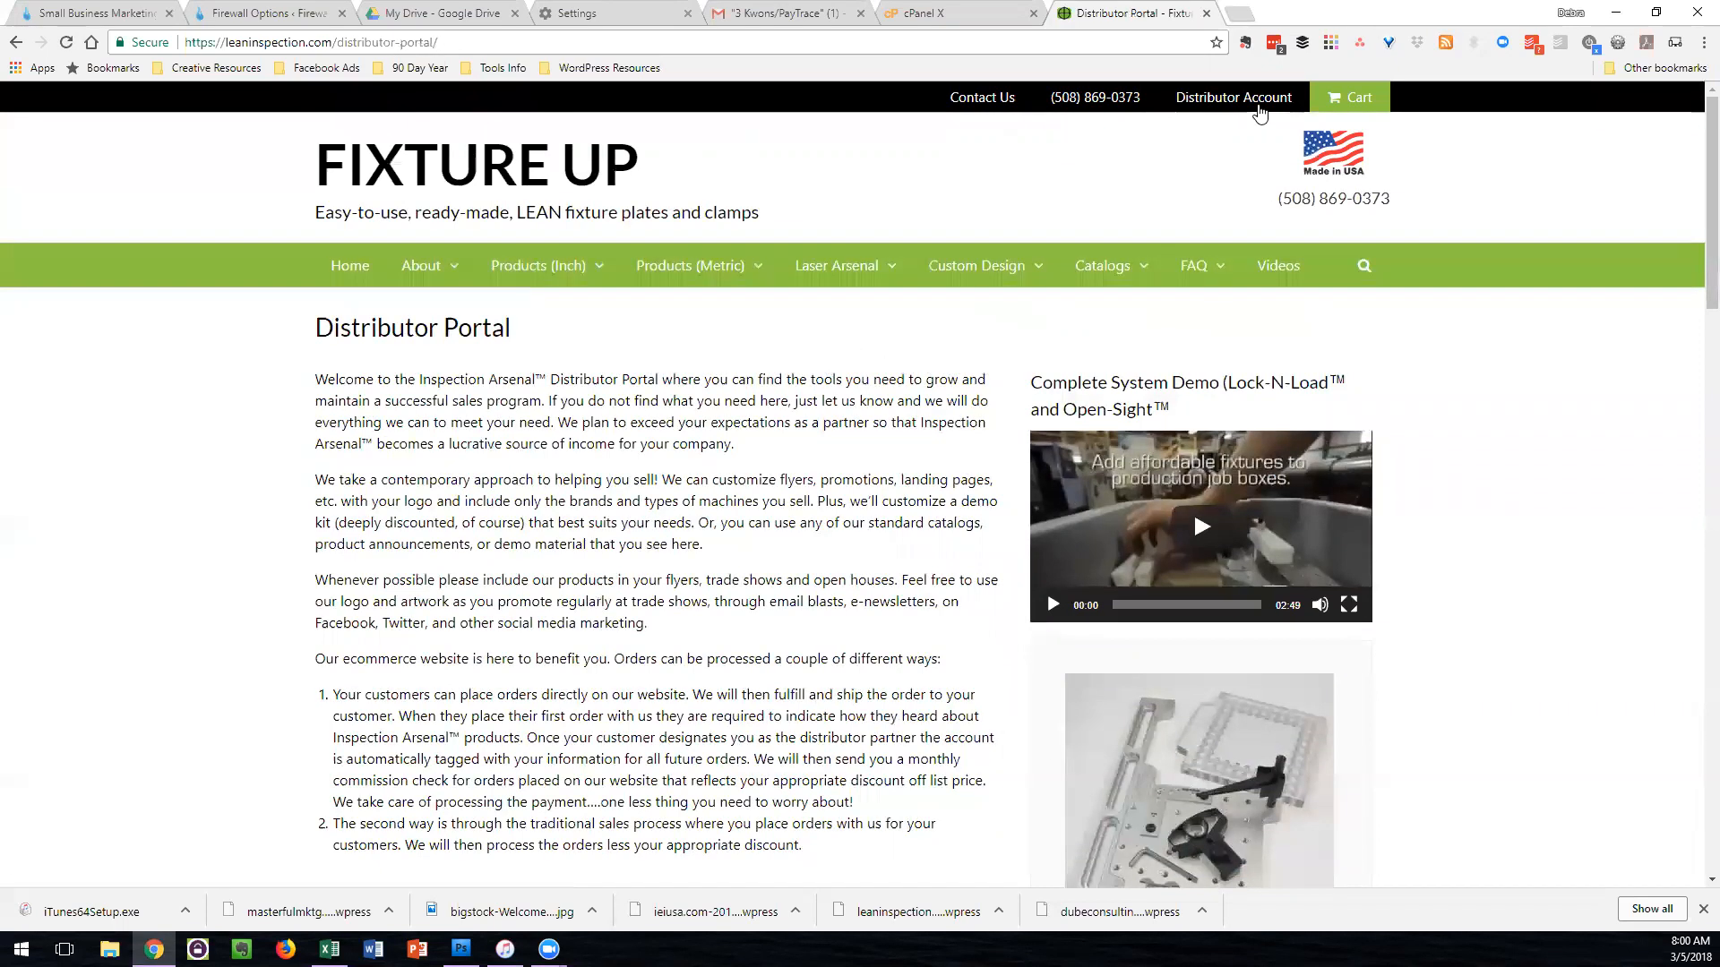
left_click(1232, 96)
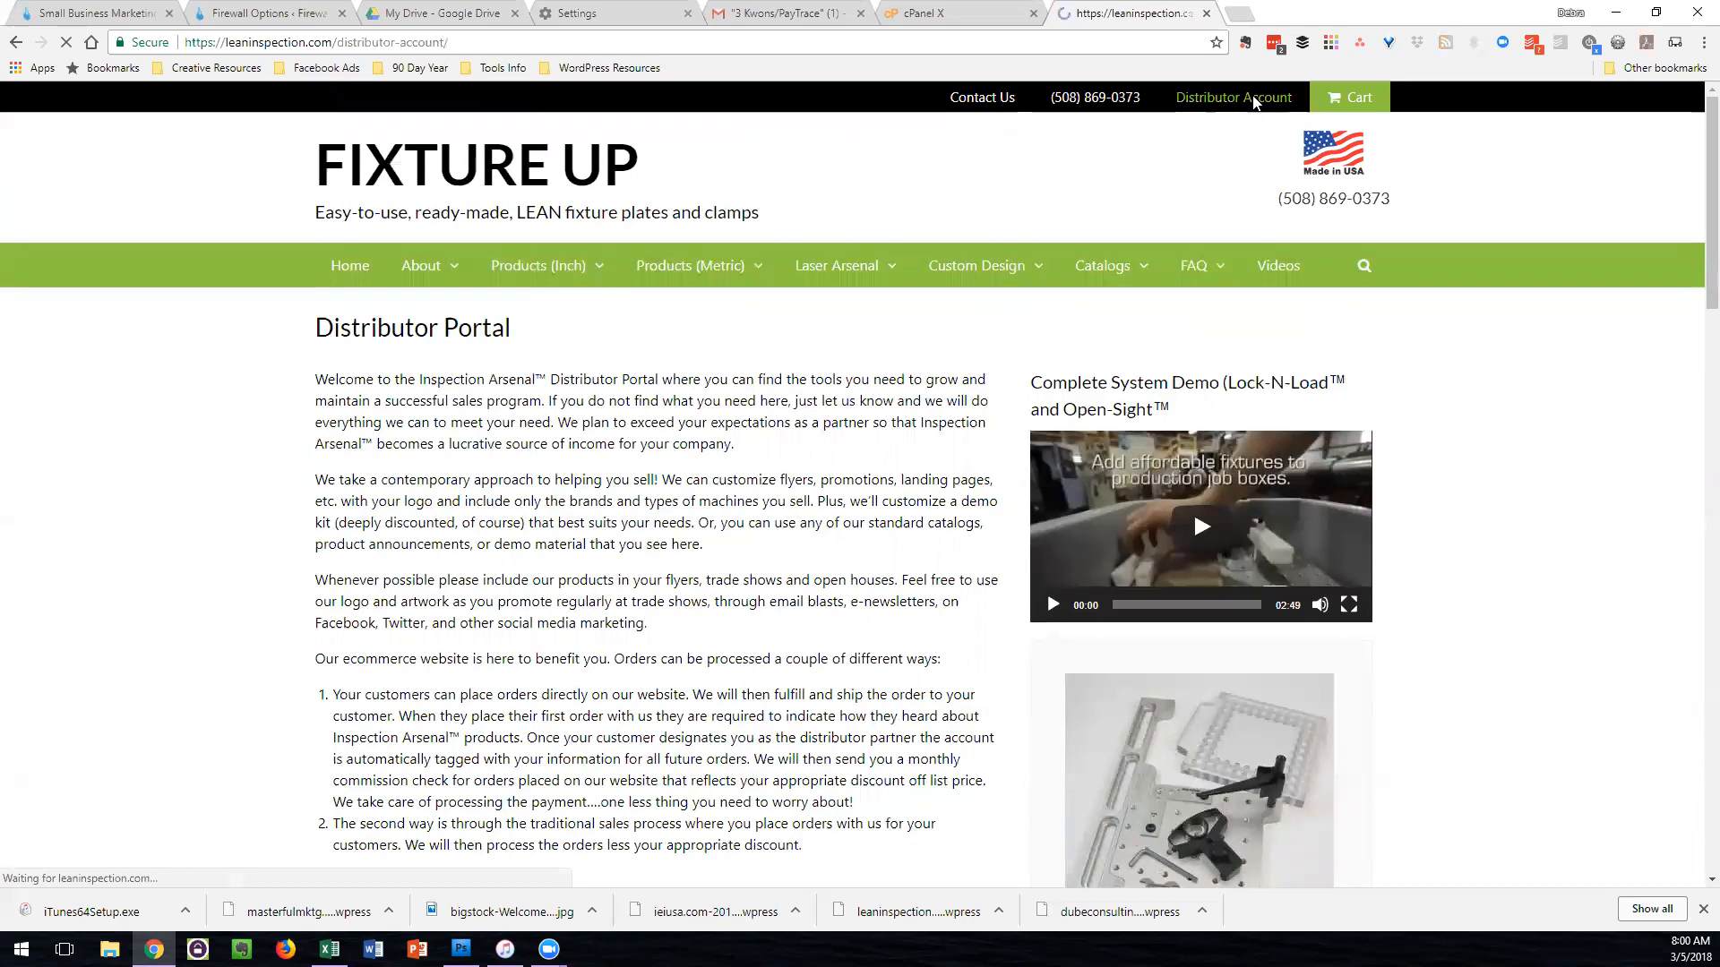
Step: Reload the Distributor Account page and log out via the link under Performance
left_click(1233, 97)
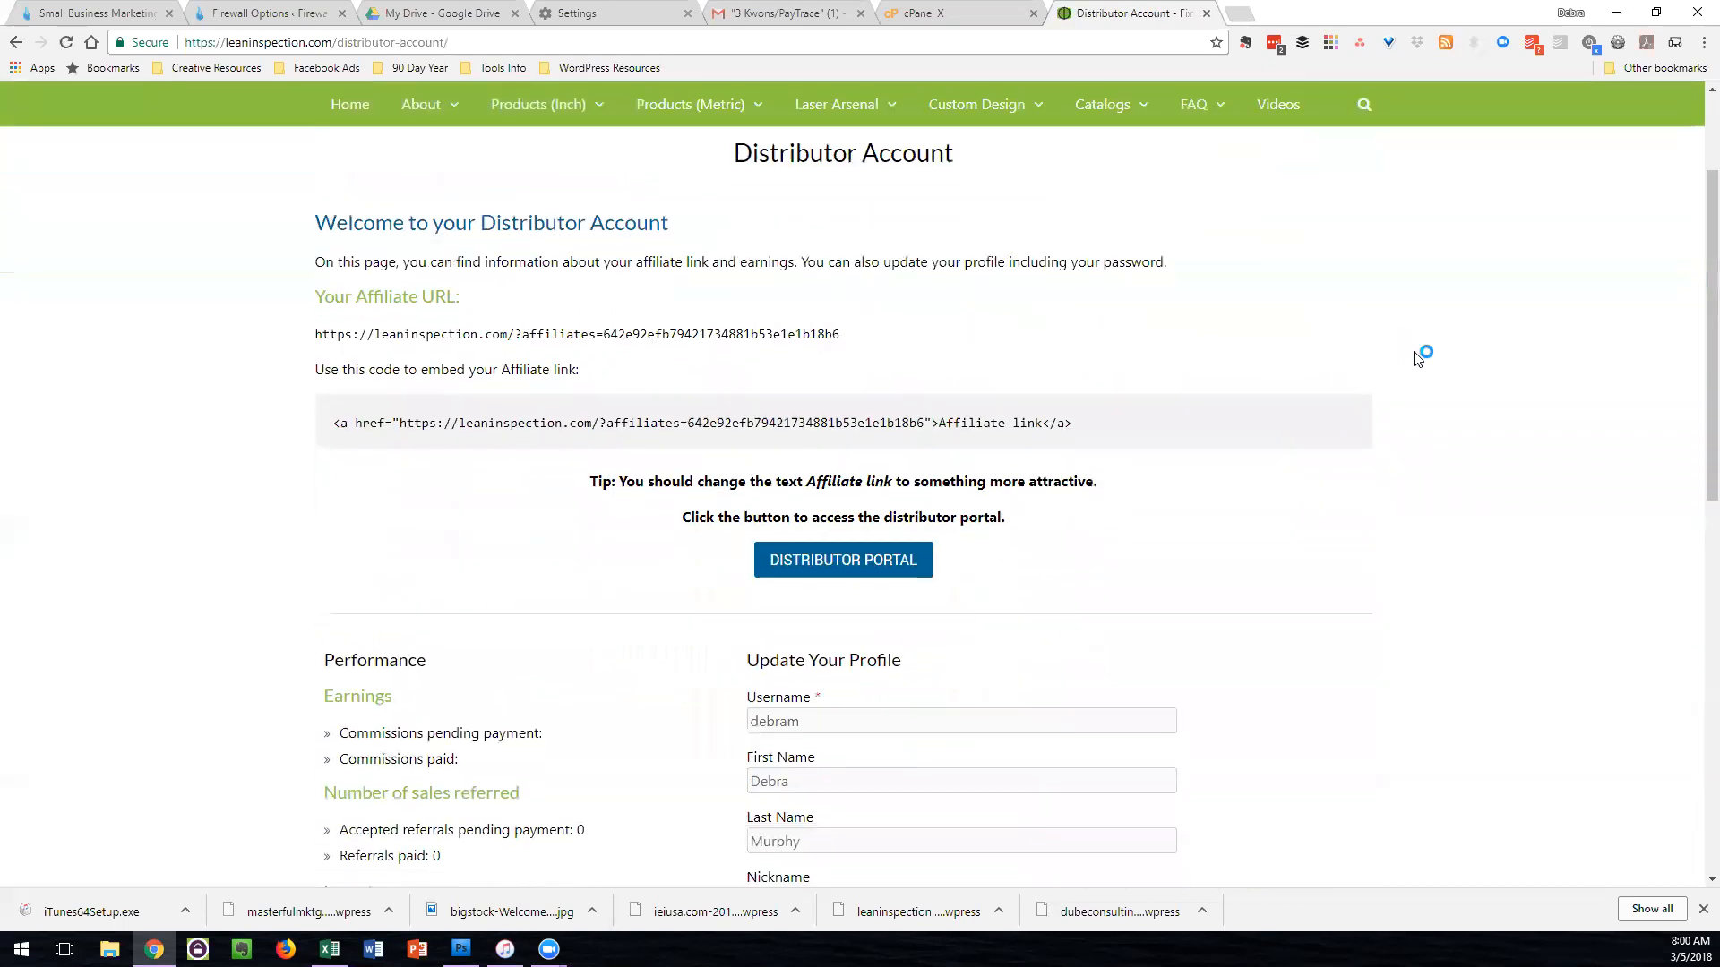
scroll("down", 3)
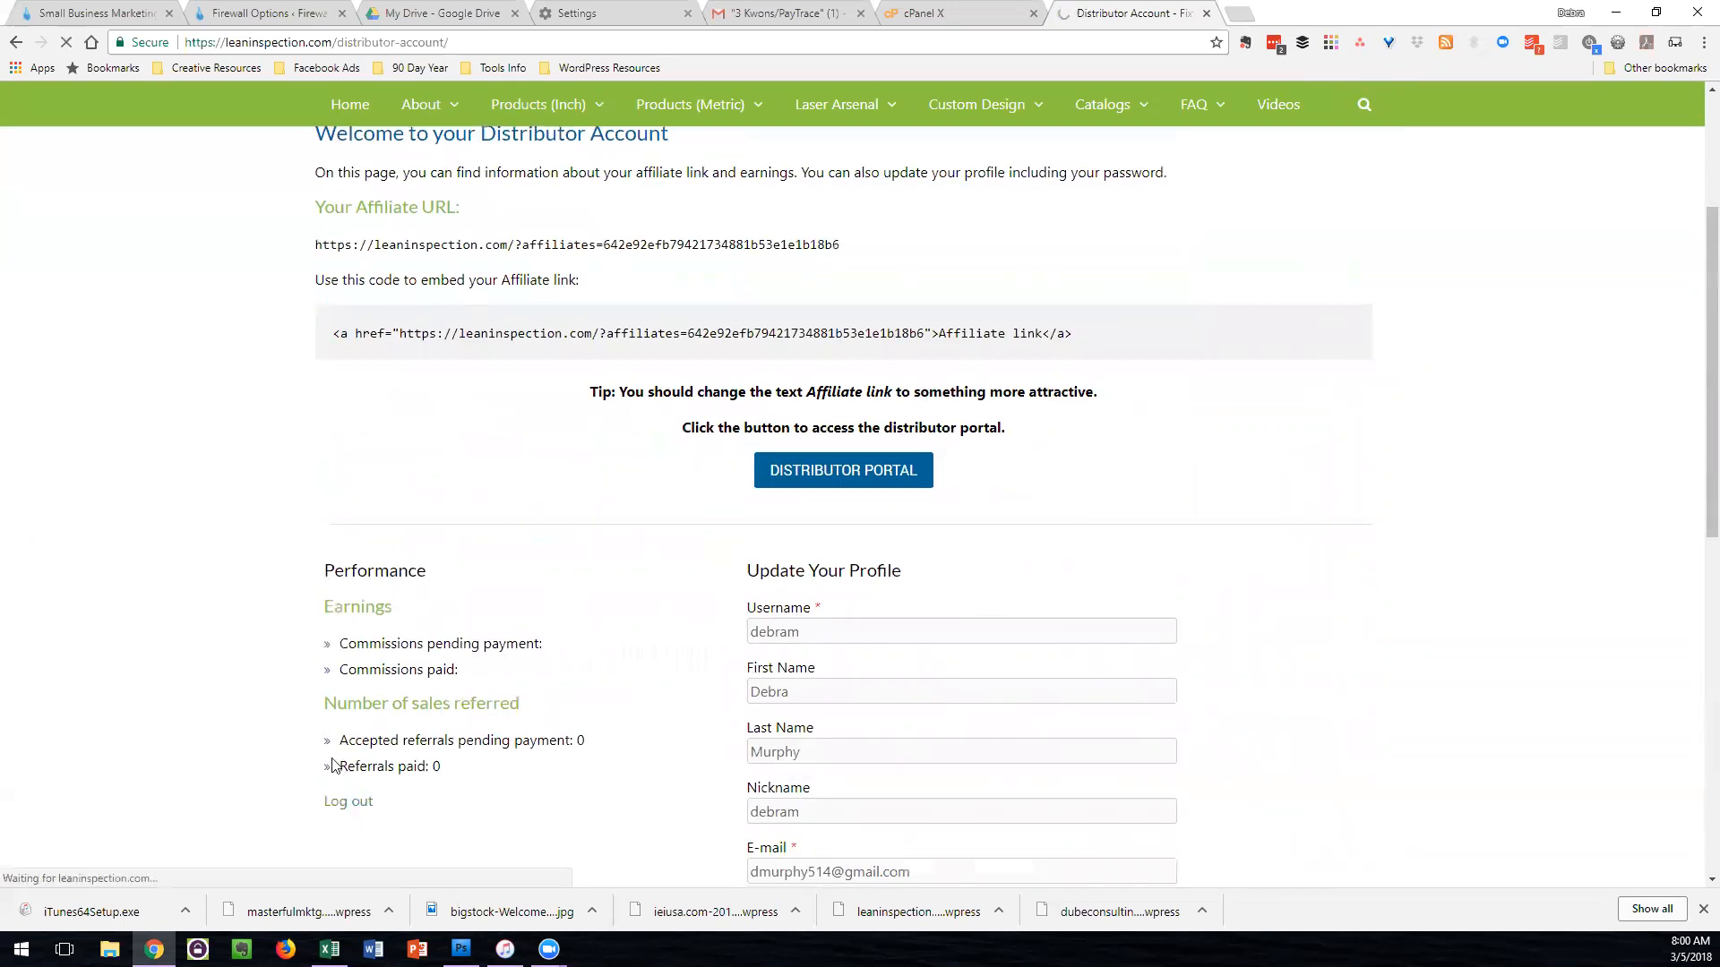
left_click(348, 801)
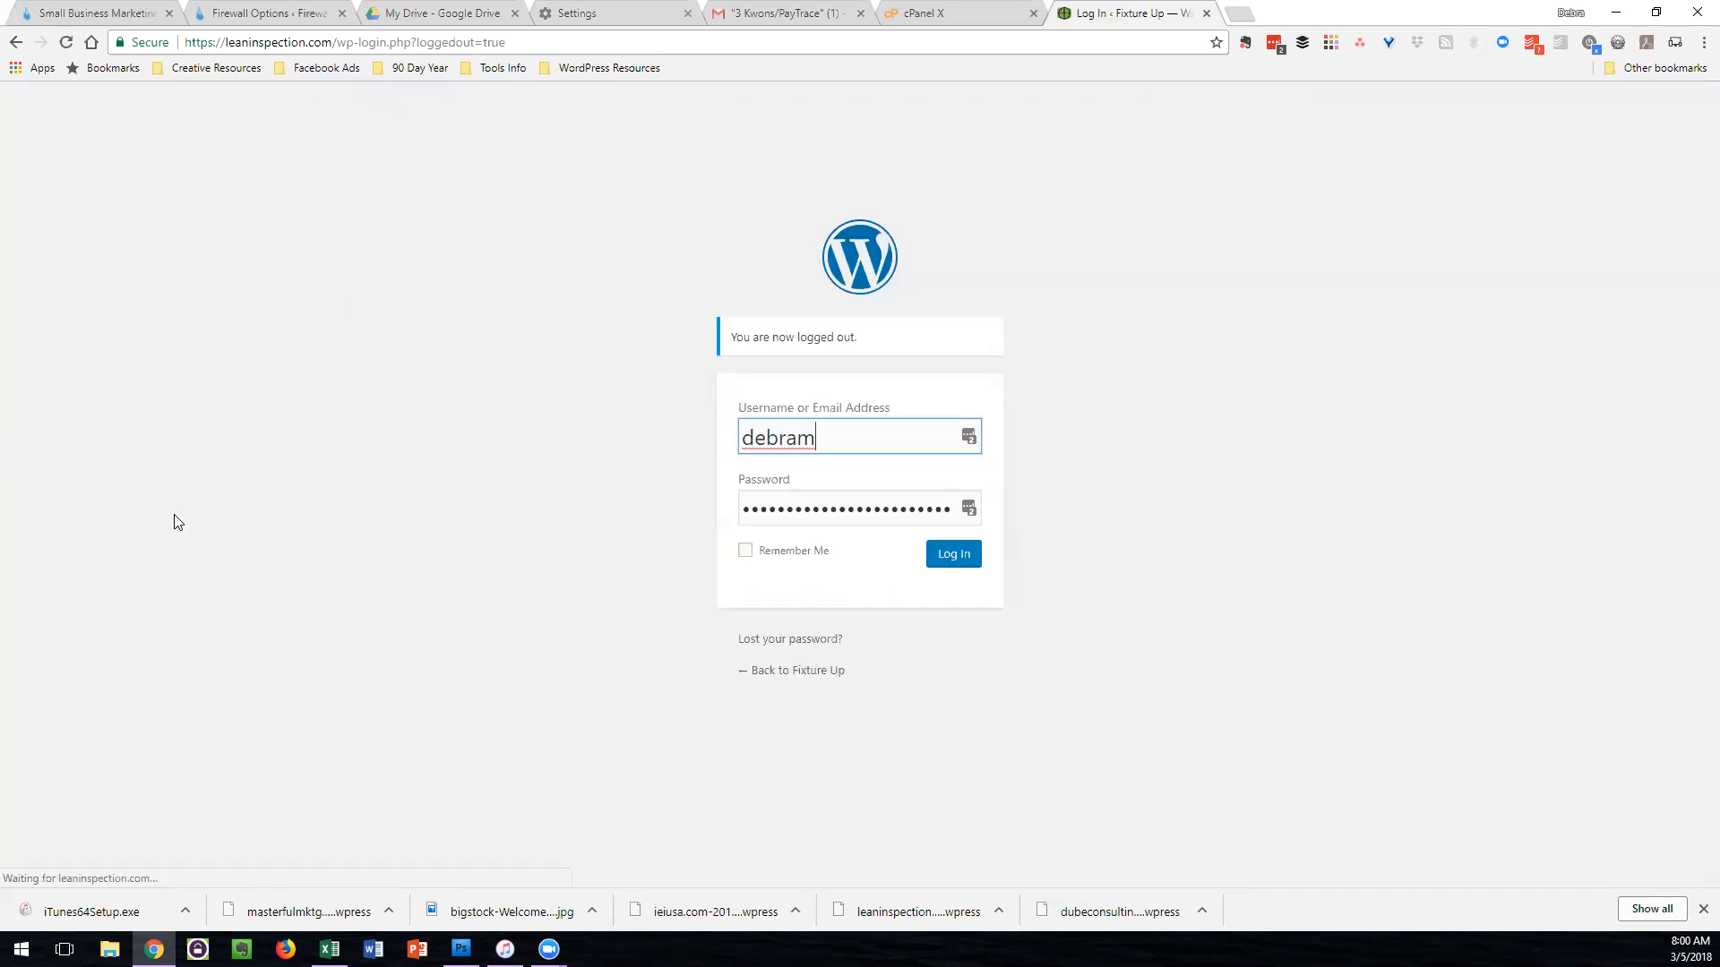